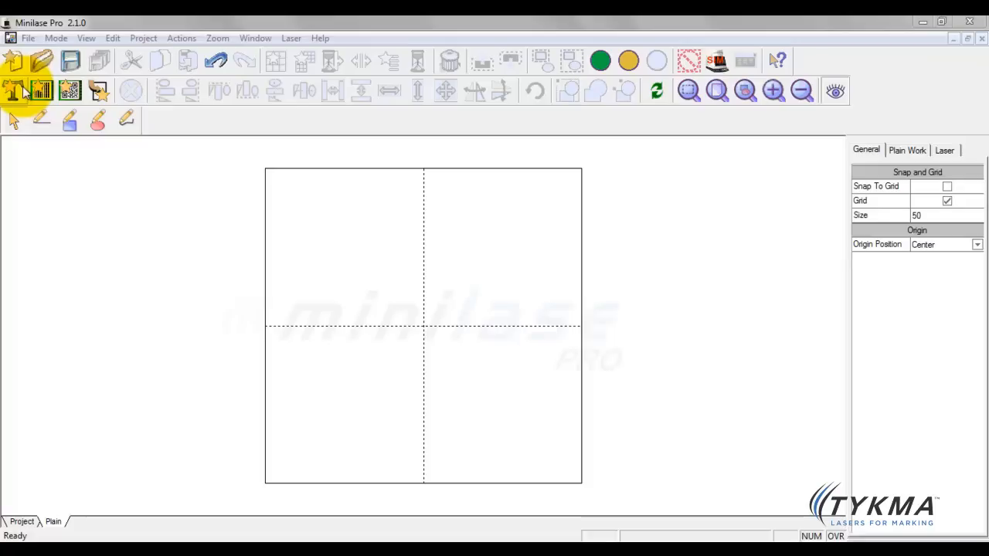
- Add a default 'String' text object at the canvas centre and zoom in on it
left_click(14, 91)
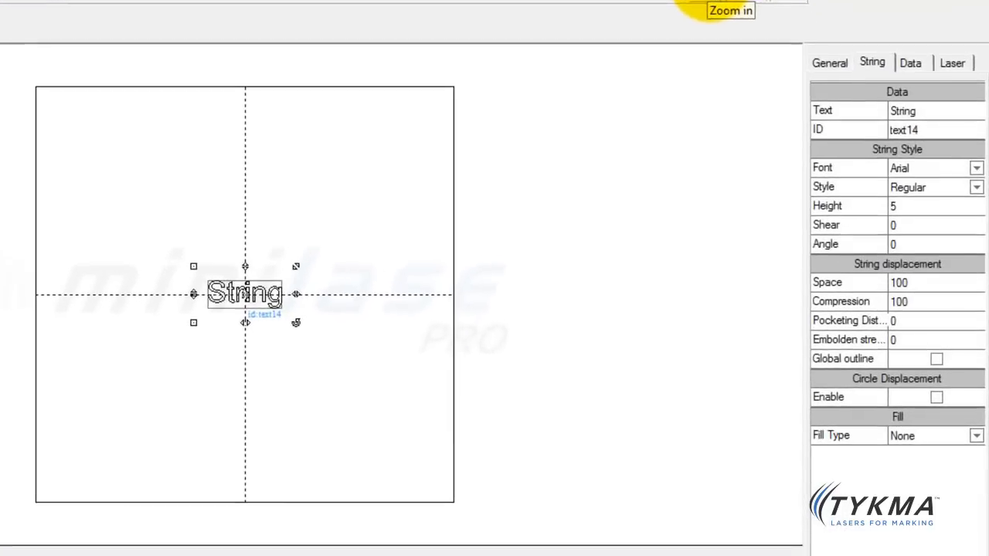
left_click(700, 10)
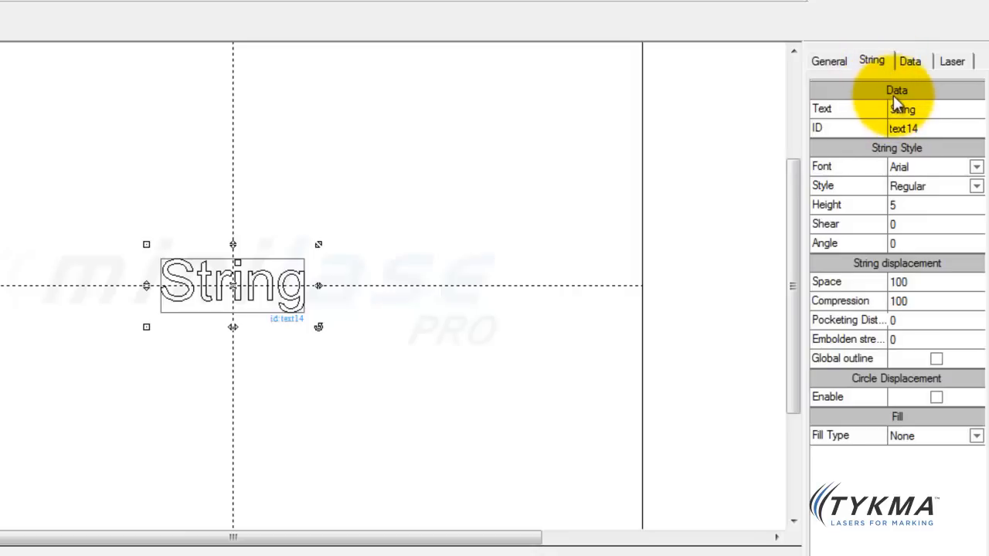
mouse_move(900, 268)
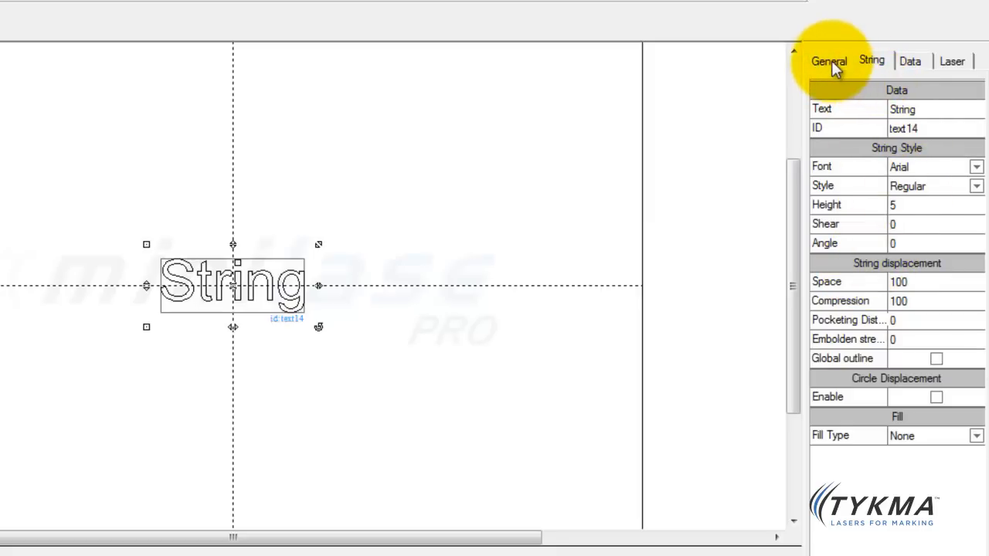
left_click(826, 60)
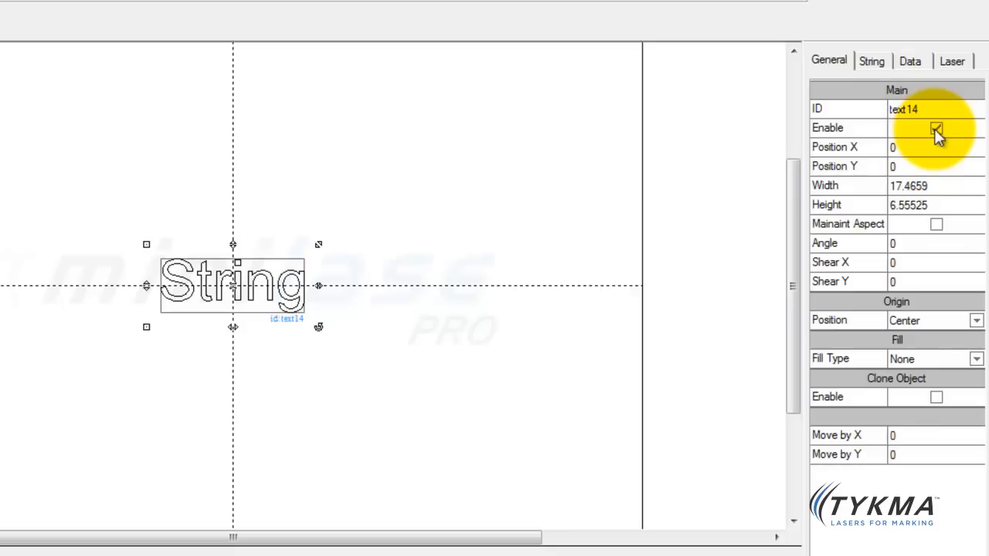
left_click(933, 128)
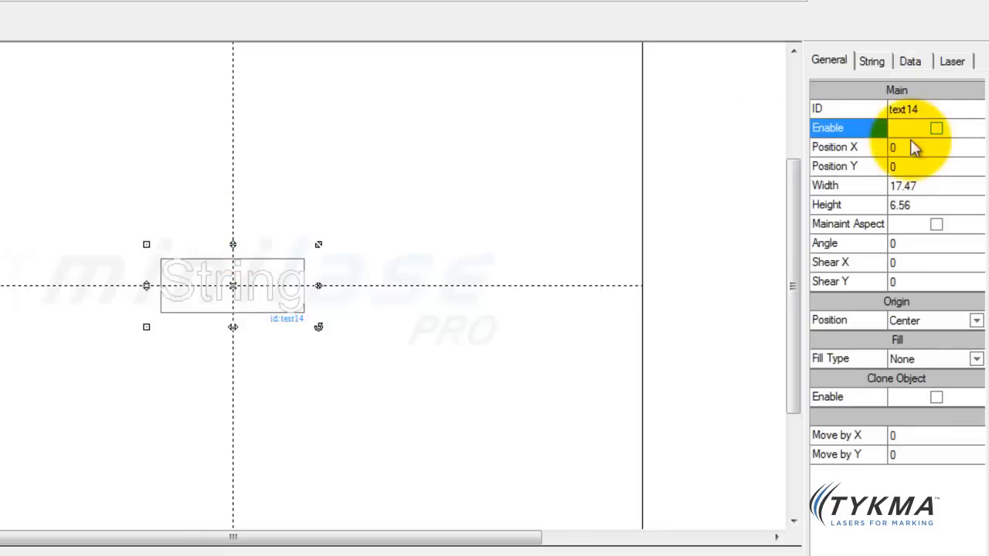
left_click(936, 128)
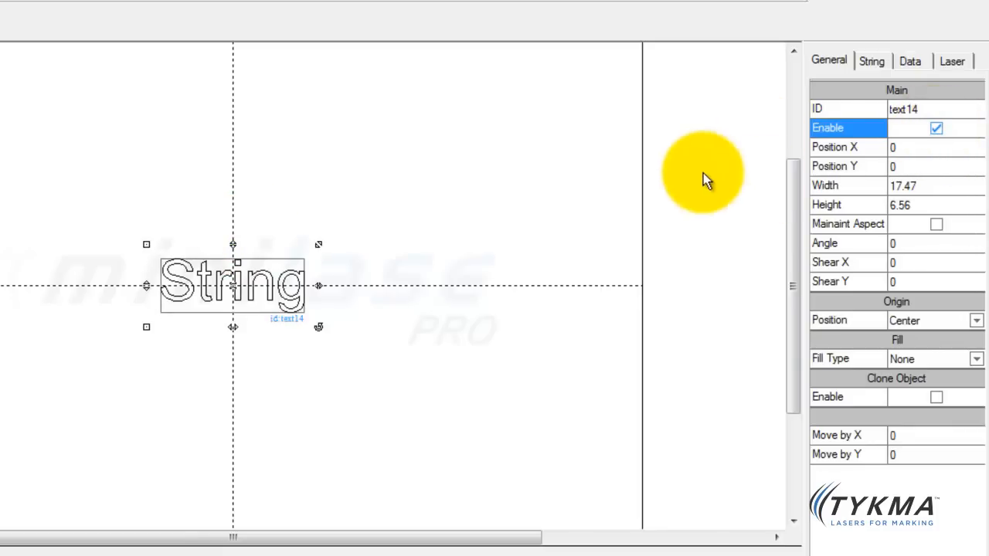
left_click(868, 61)
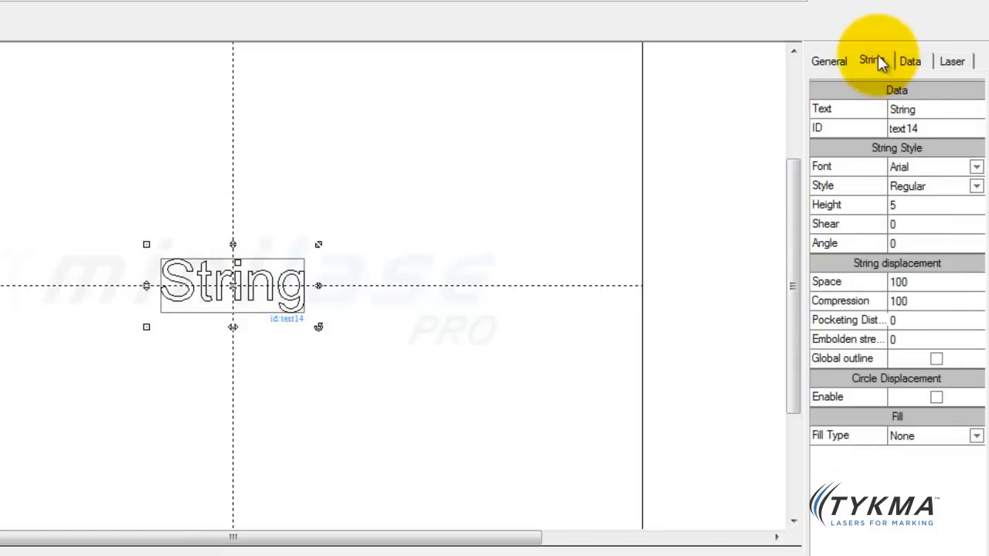
mouse_move(865, 66)
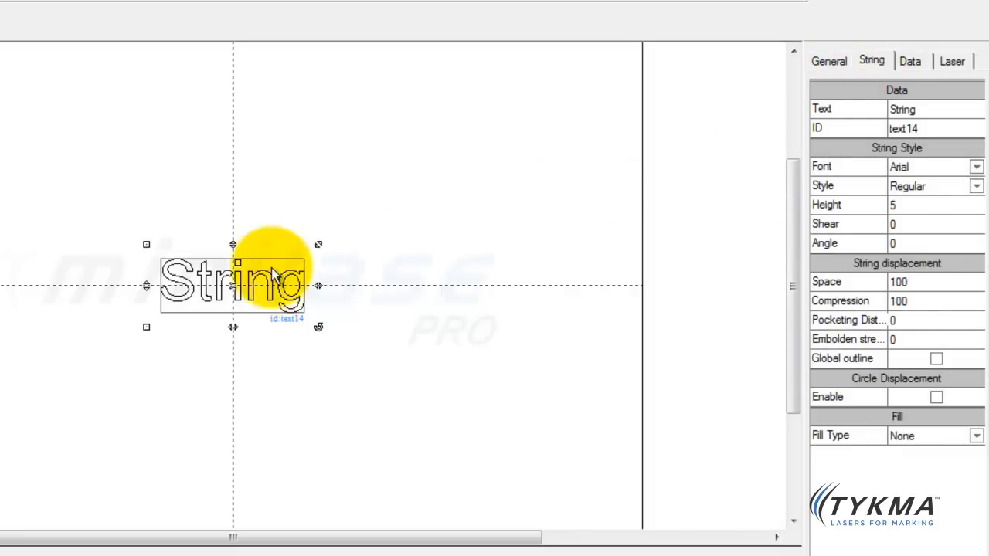
mouse_move(251, 301)
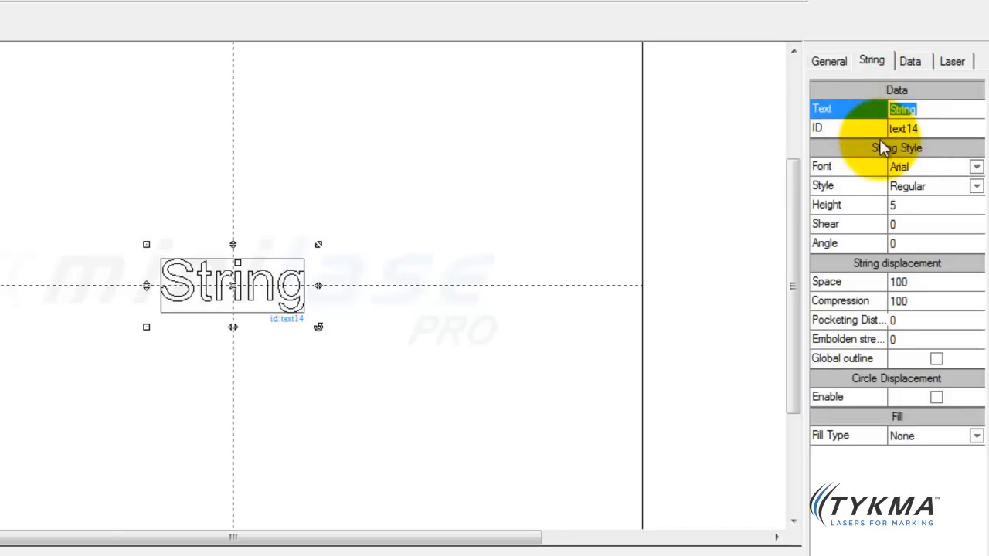
- Change the text content from 'String' to 'TYKMA'
type("TYKMA")
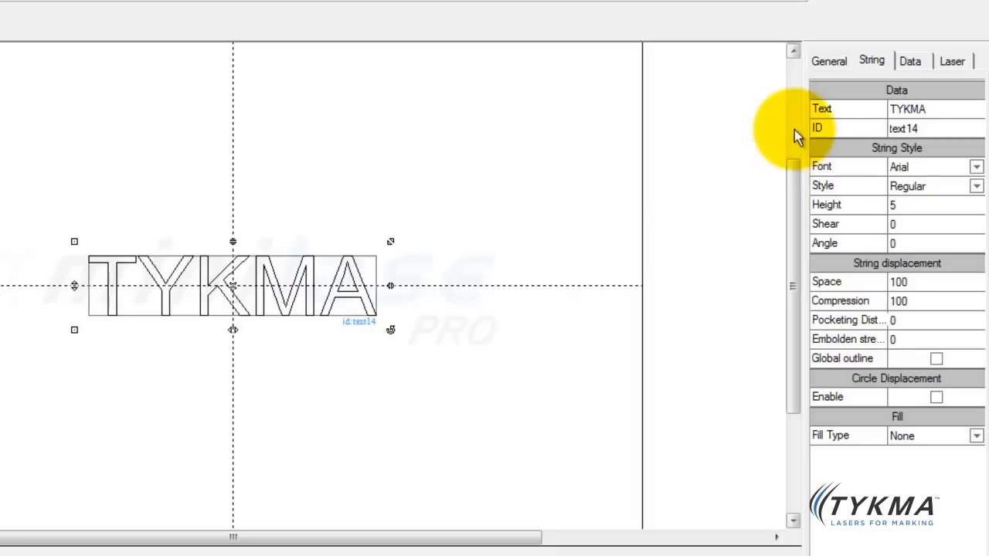
mouse_move(668, 243)
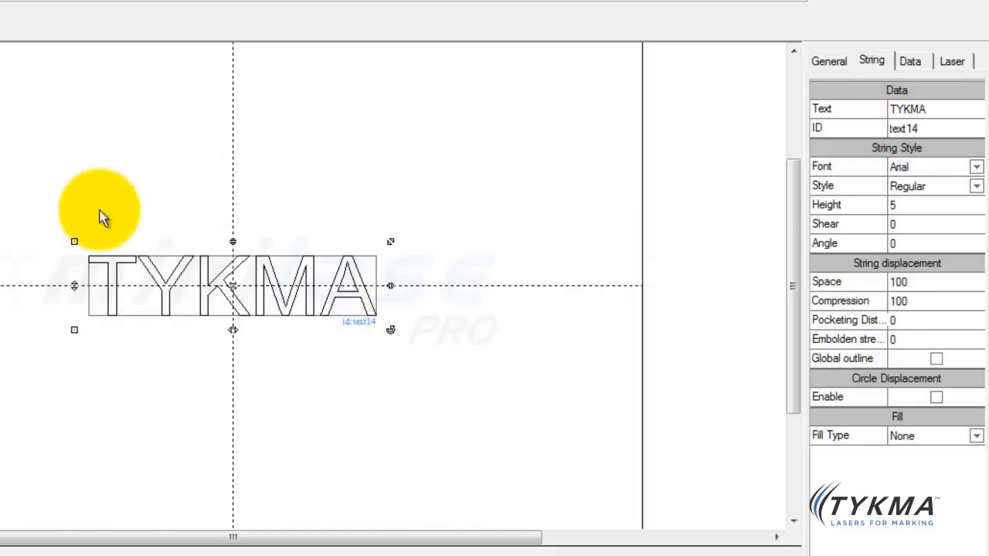
mouse_move(355, 313)
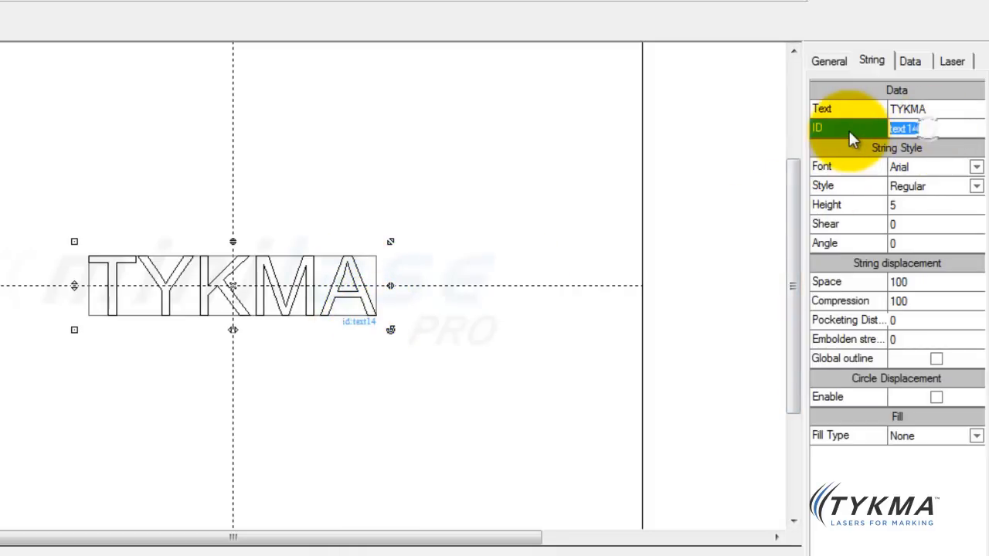
- Rename the text object's ID from text14 to abc123
type("abc123")
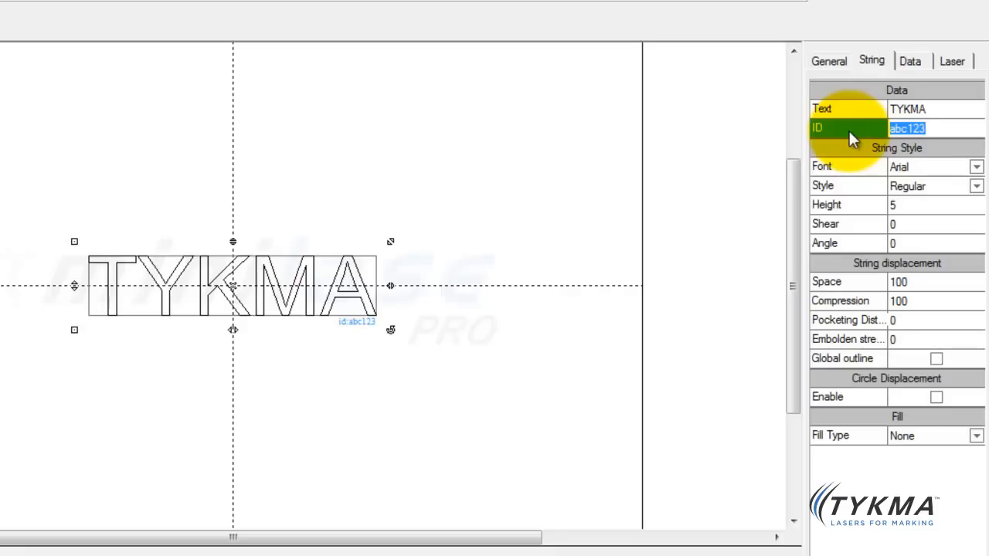
mouse_move(560, 278)
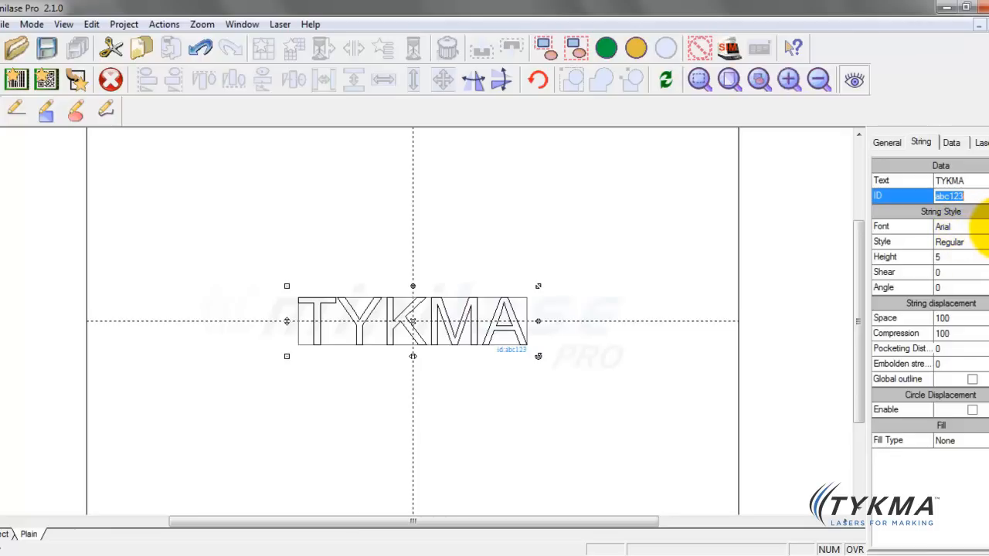
- Set TYKMA to Times New Roman, try bold and italic styles, then return to Regular
left_click(982, 226)
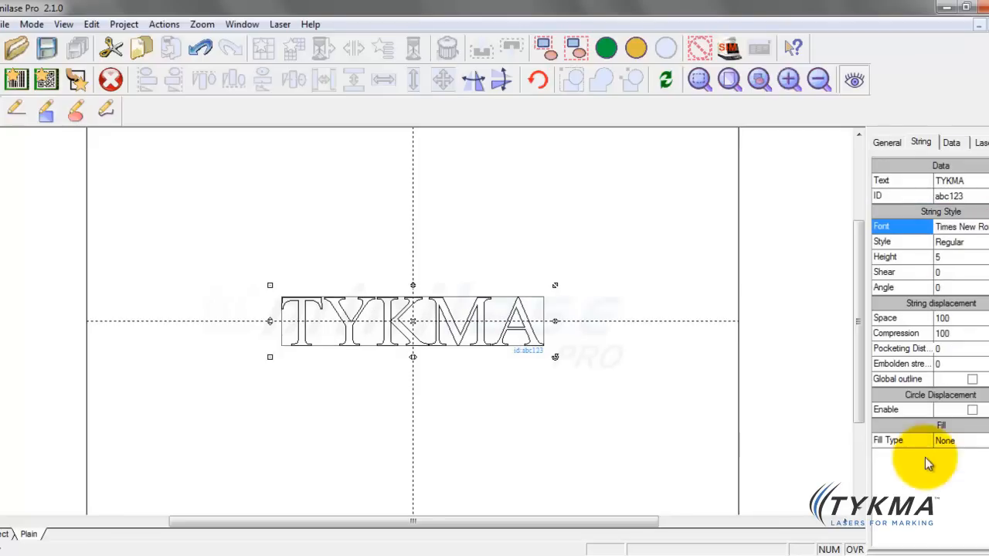
mouse_move(499, 317)
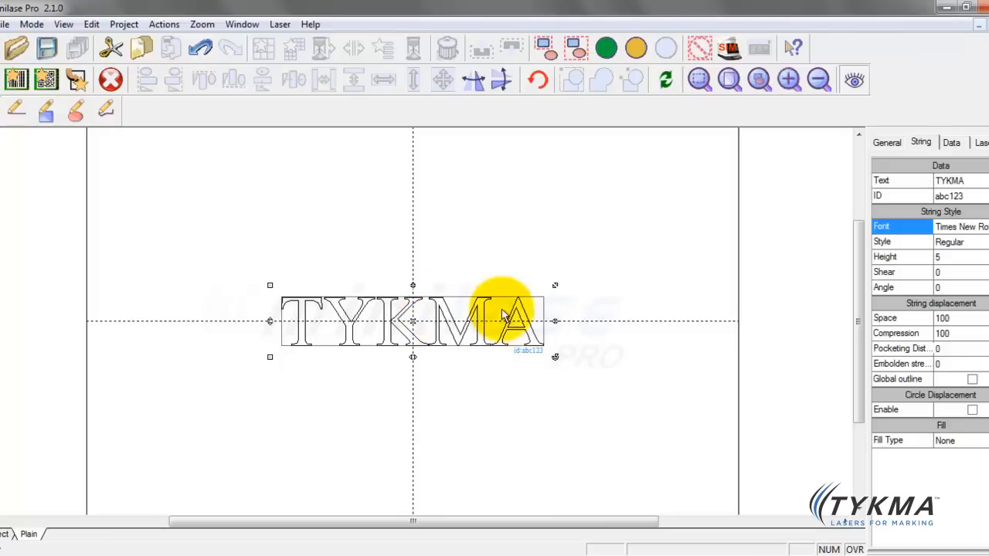
mouse_move(599, 259)
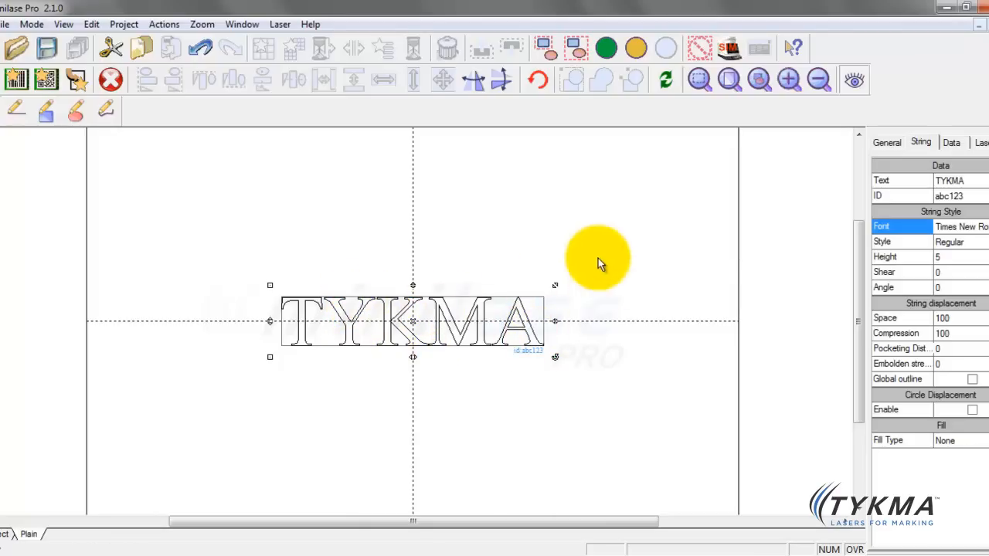
left_click(957, 241)
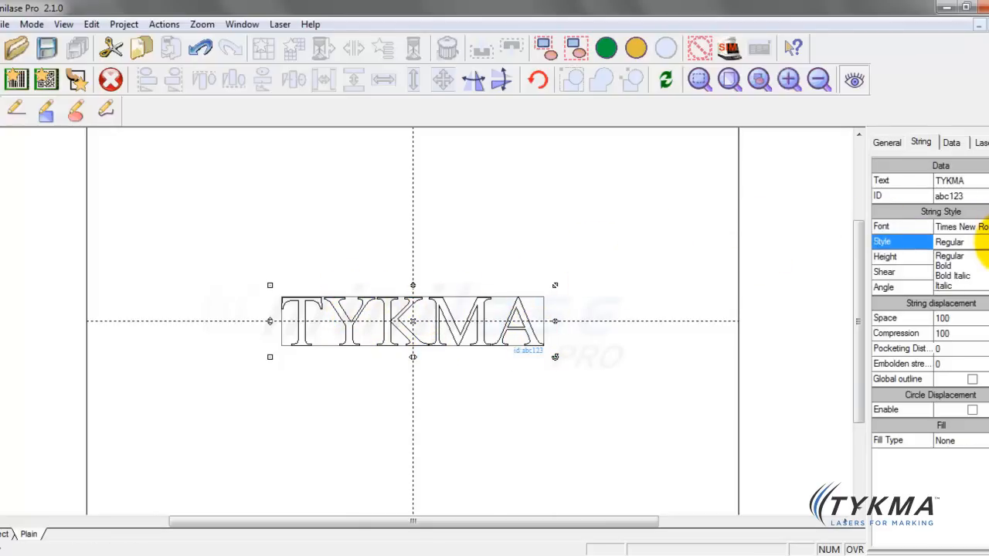
mouse_move(950, 265)
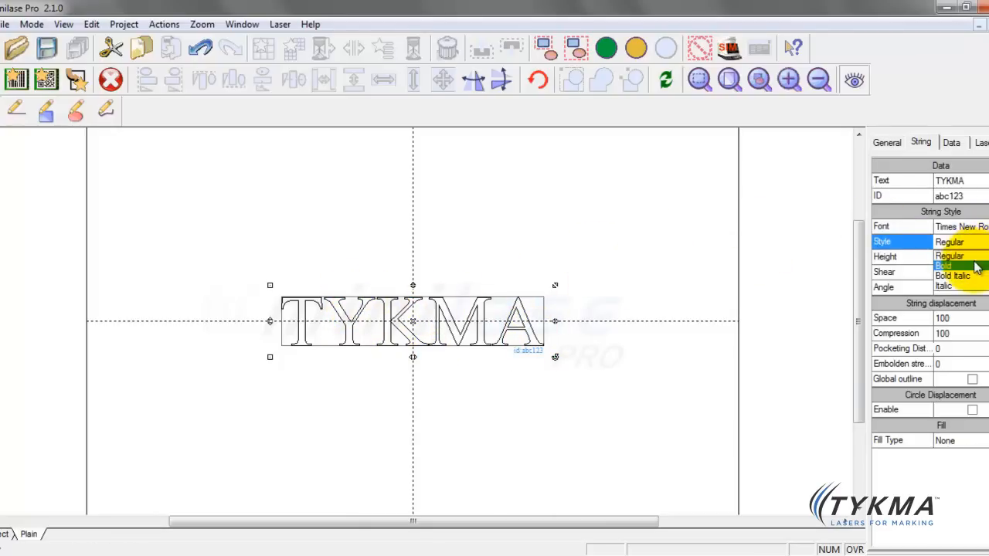
left_click(943, 265)
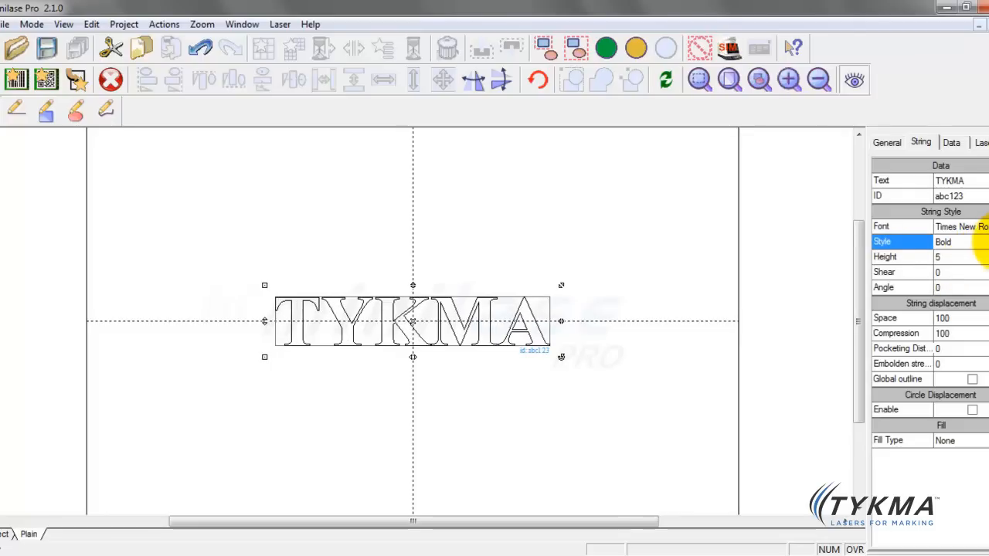
left_click(981, 238)
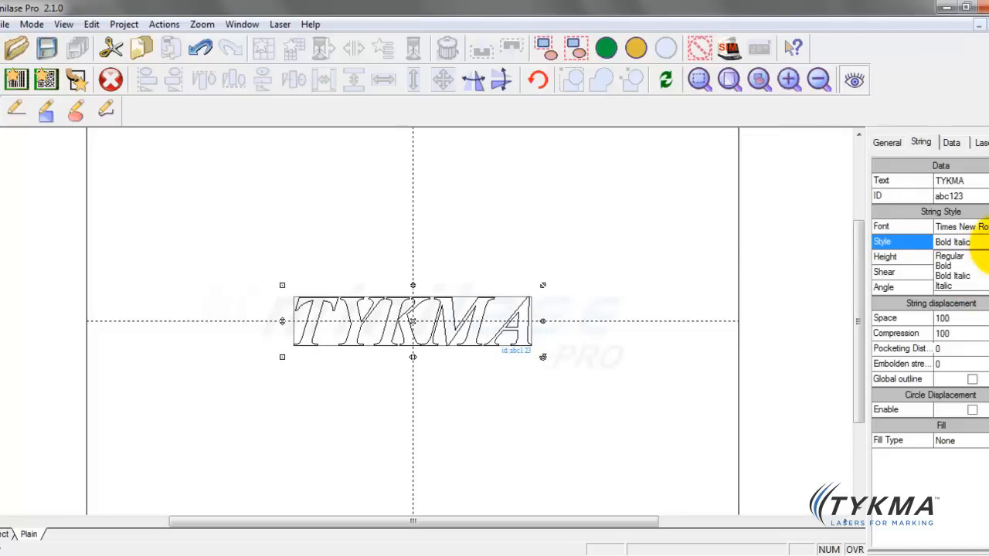
left_click(957, 286)
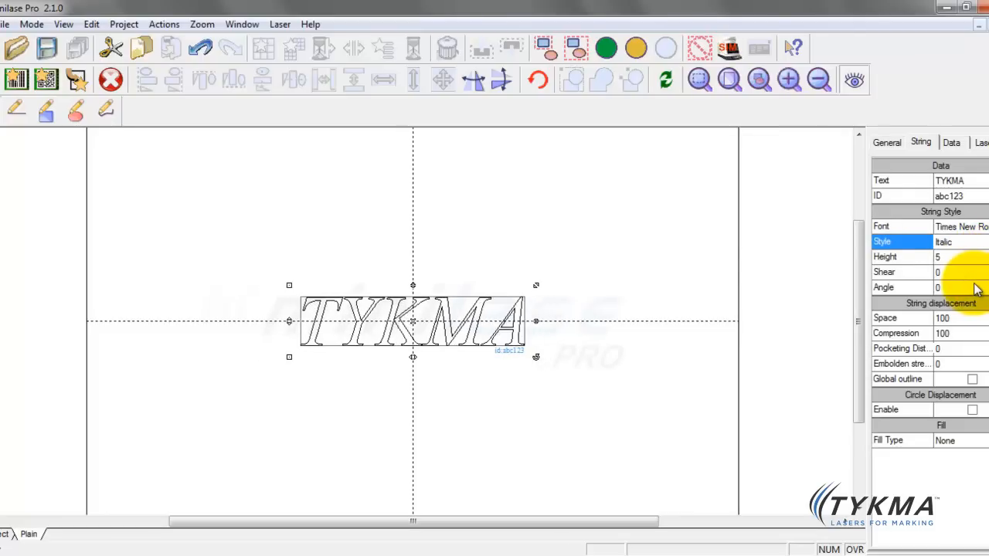
left_click(976, 241)
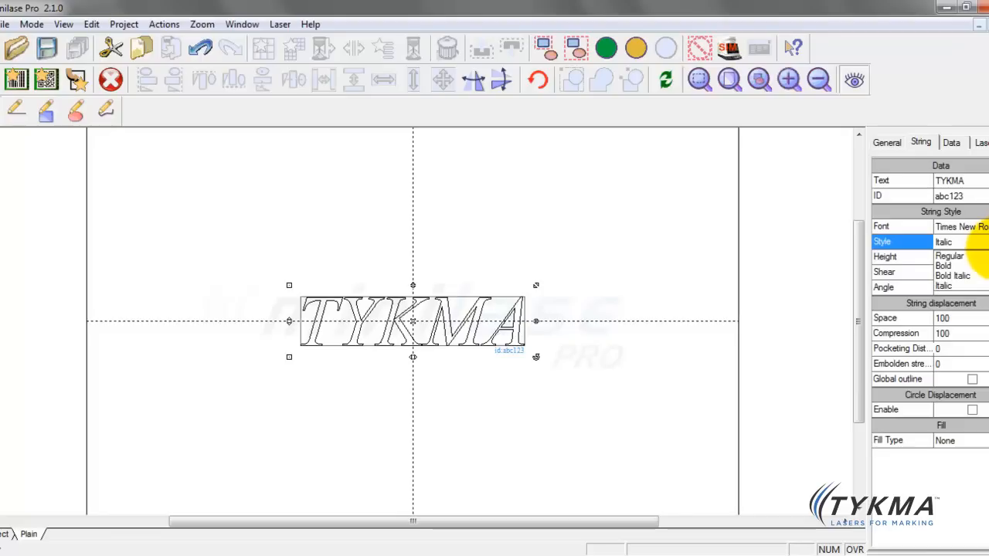
left_click(955, 256)
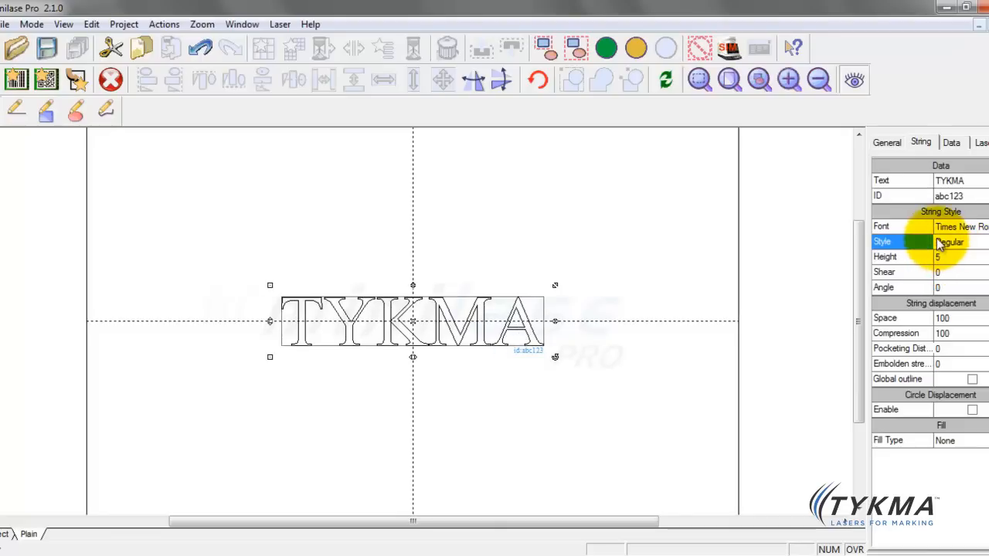
mouse_move(901, 270)
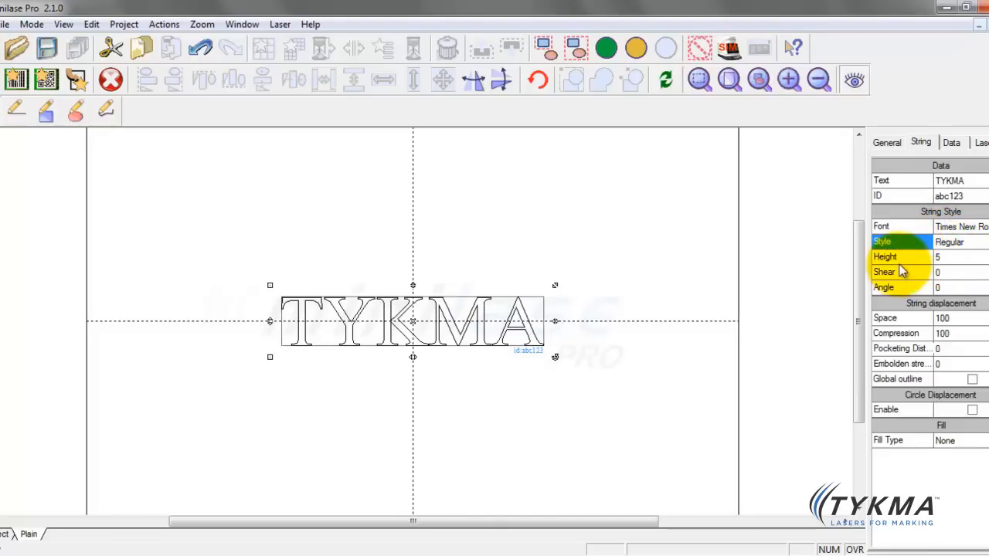
mouse_move(931, 263)
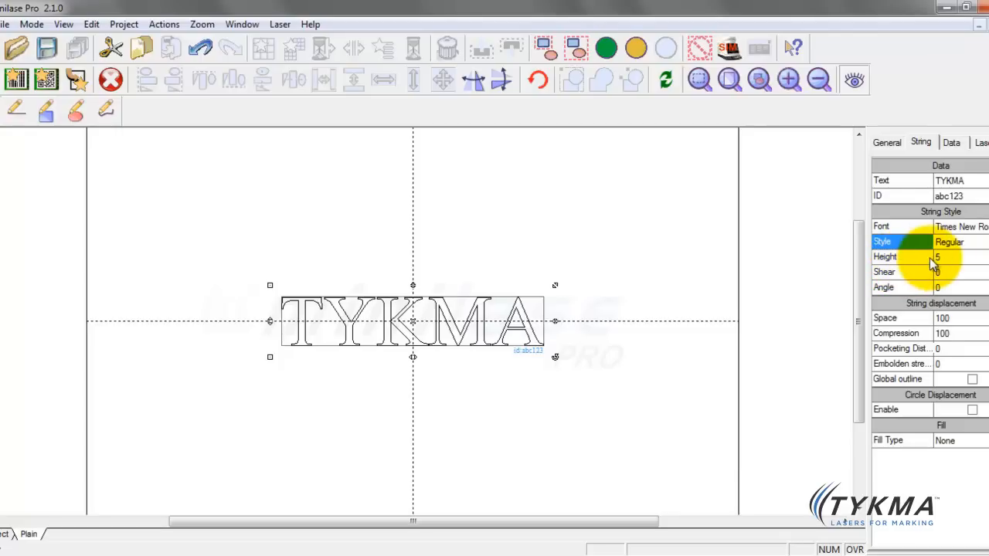
mouse_move(899, 263)
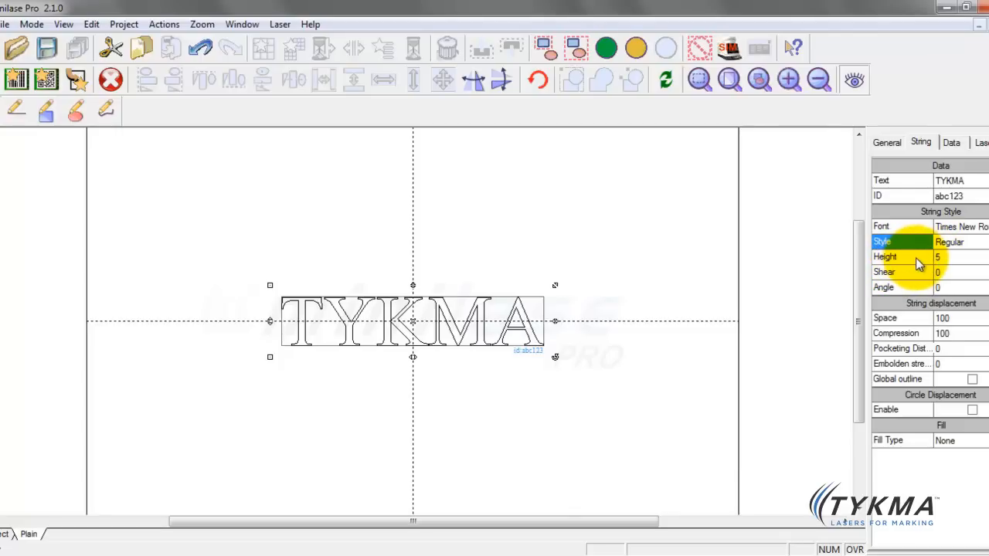
mouse_move(934, 261)
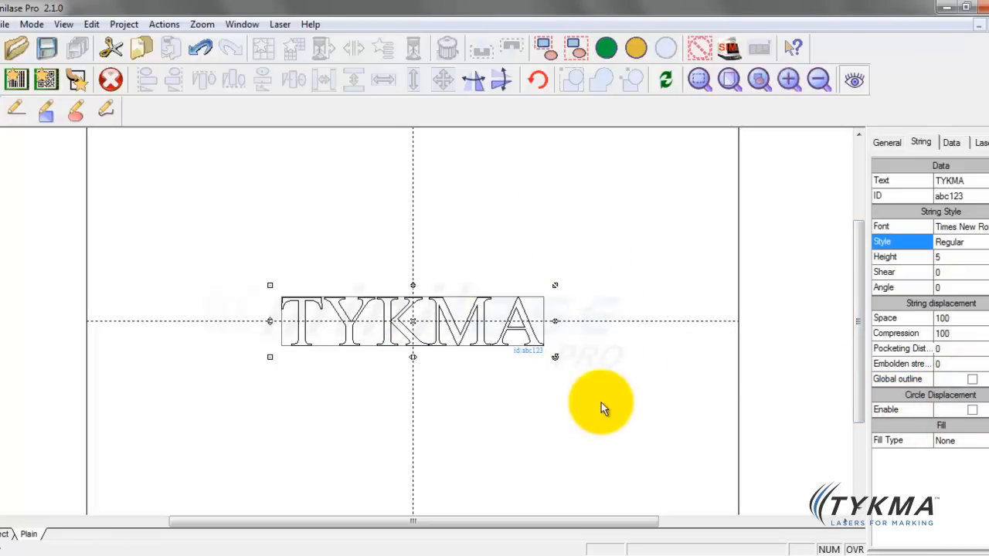
mouse_move(475, 282)
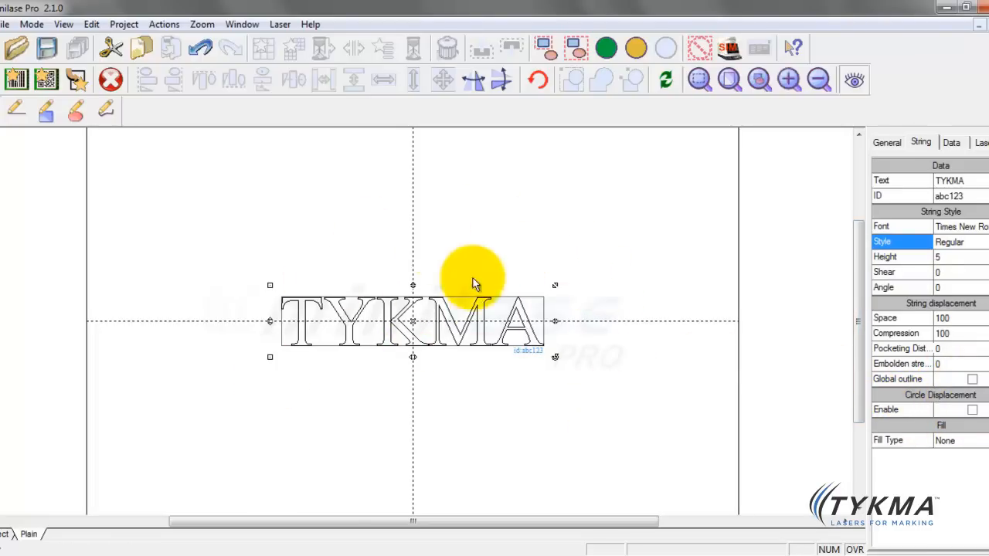
mouse_move(282, 340)
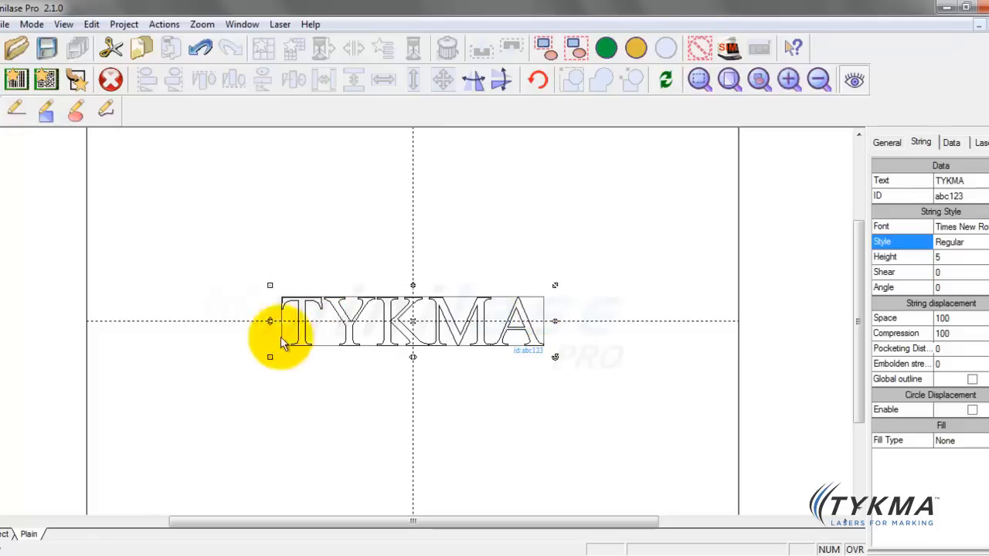
mouse_move(601, 344)
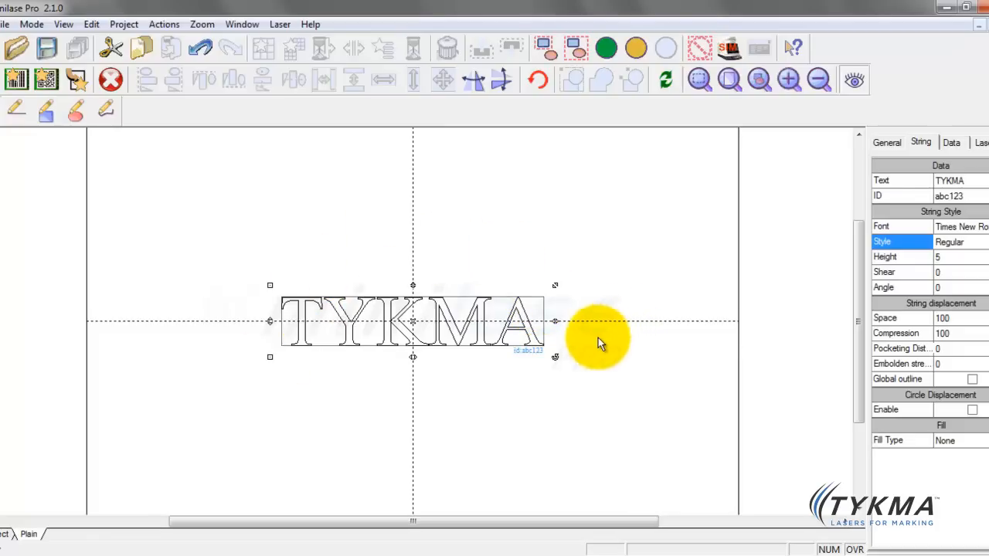
mouse_move(585, 348)
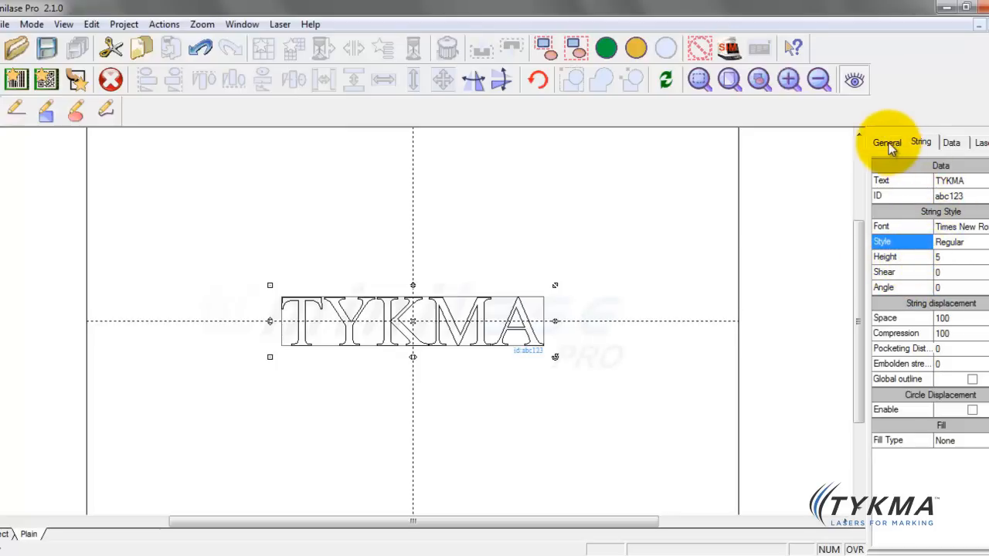
- Show TYKMA's General properties: width about 40.2, height about 7.52, position 0,0
left_click(887, 141)
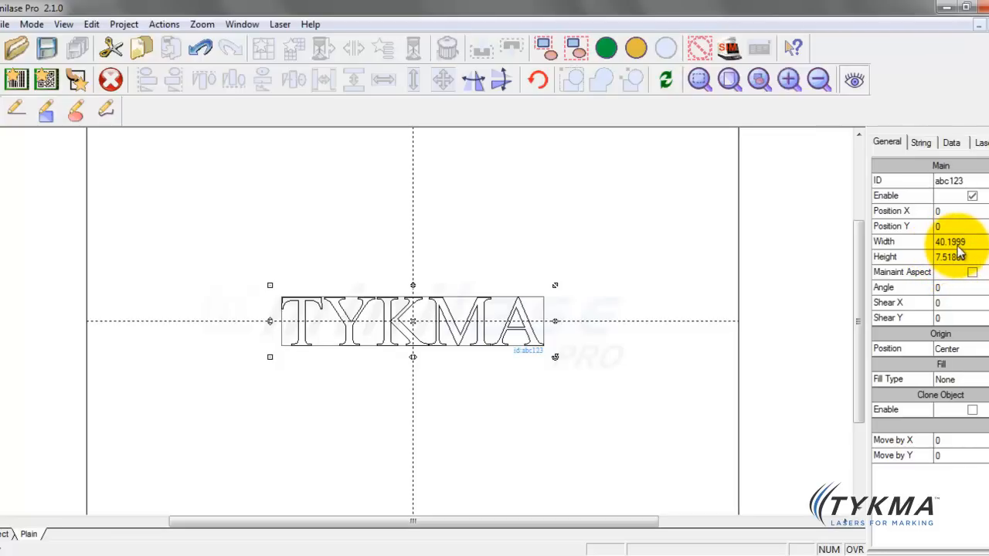
- Return to TYKMA's String settings after reviewing its 40.1999 width
left_click(917, 143)
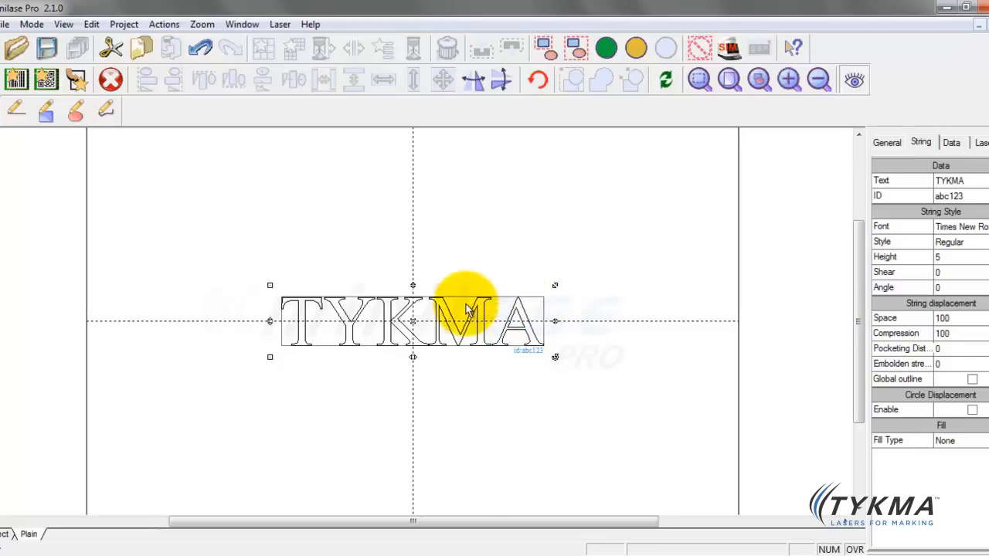
mouse_move(396, 309)
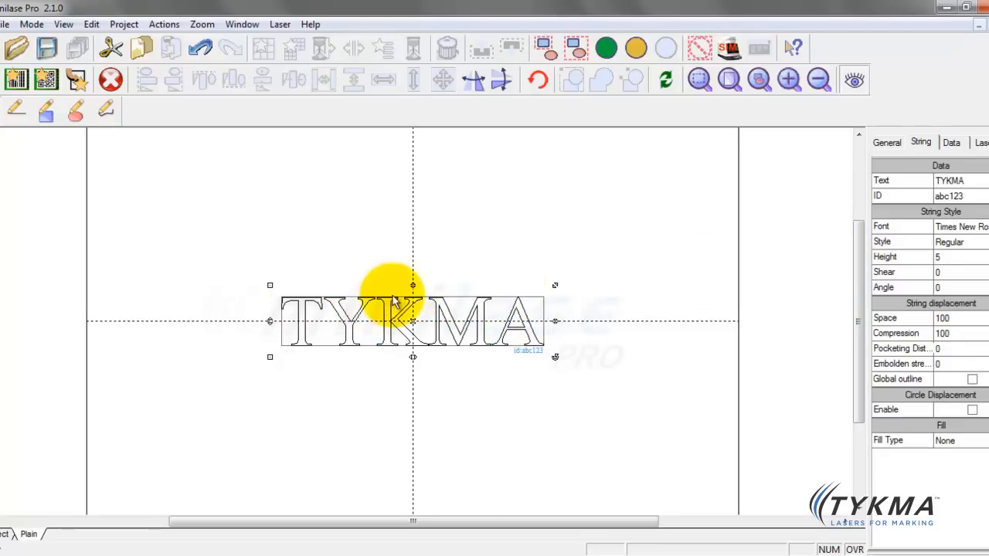
left_click(950, 287)
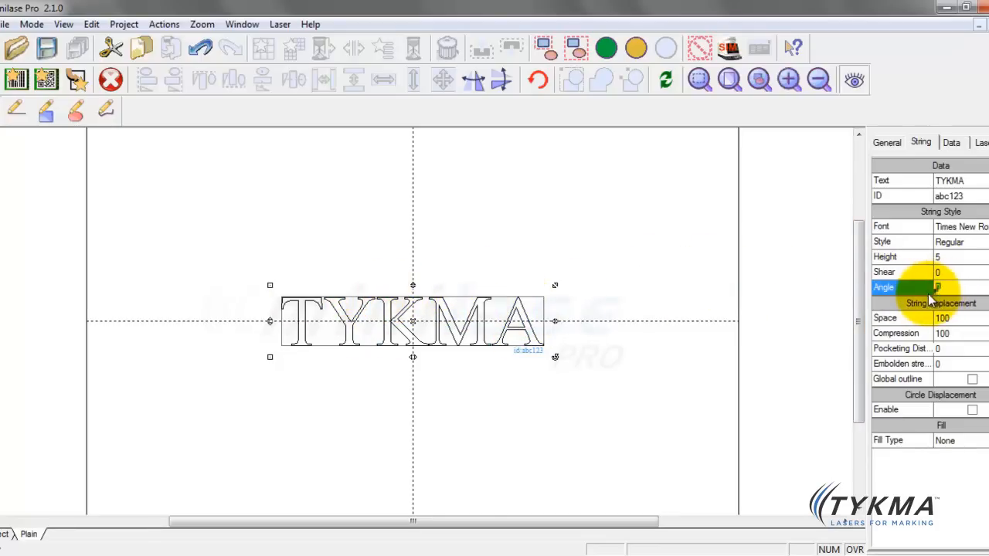
- Set the character angle to 90, trying 50 along the way
type("90")
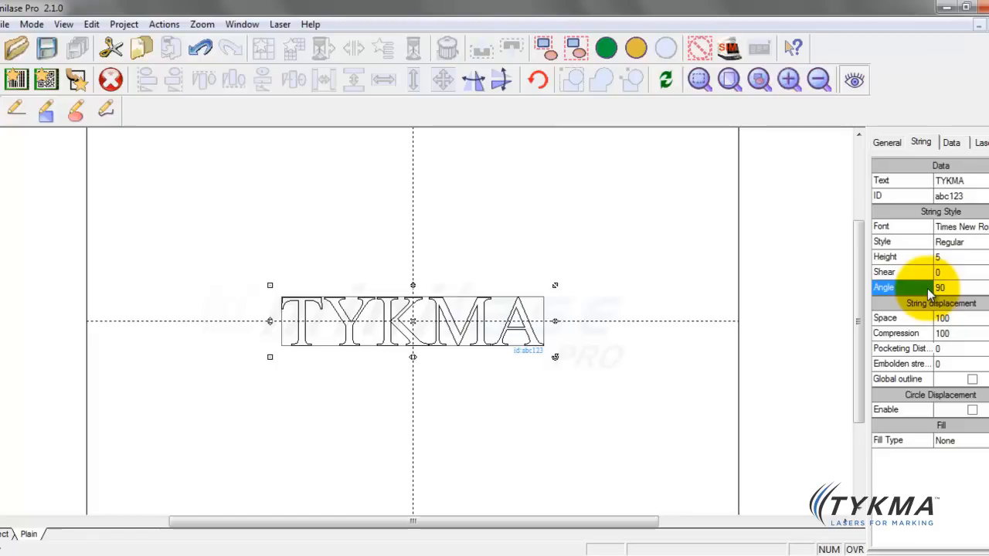
type("50")
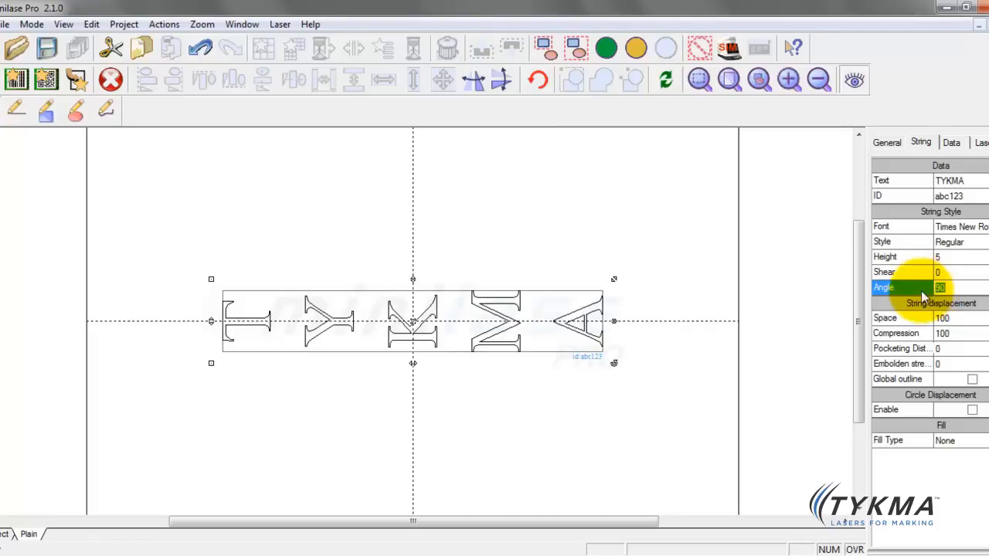
type("90")
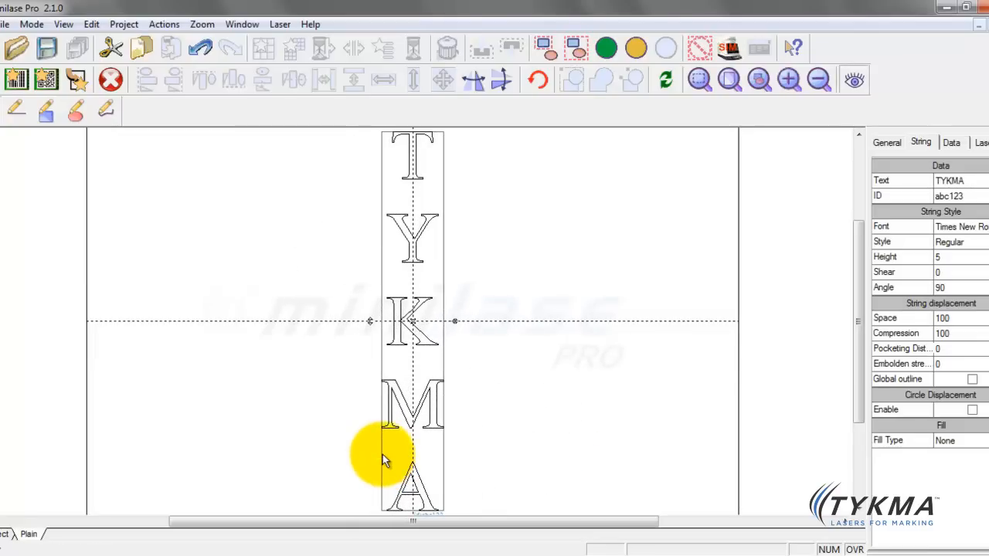
mouse_move(410, 174)
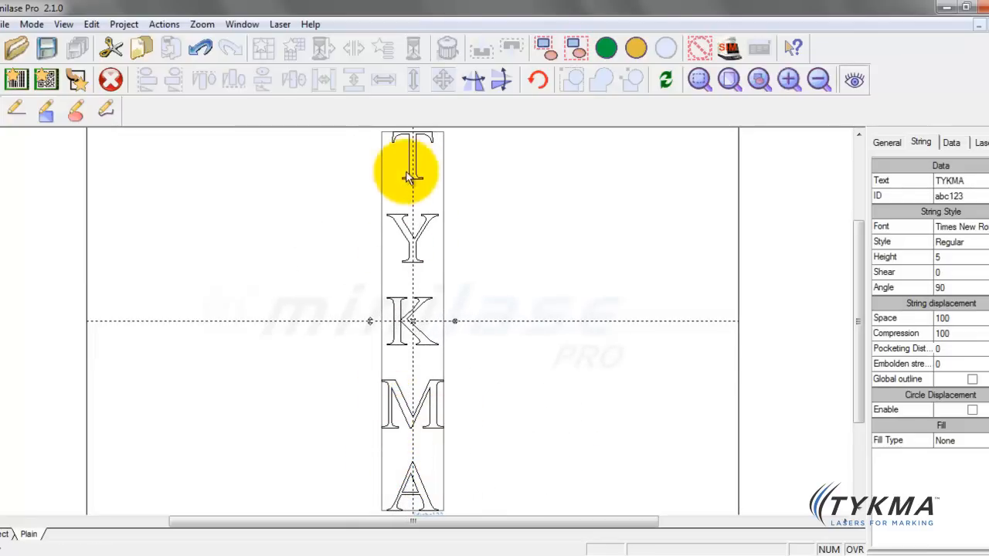
mouse_move(699, 296)
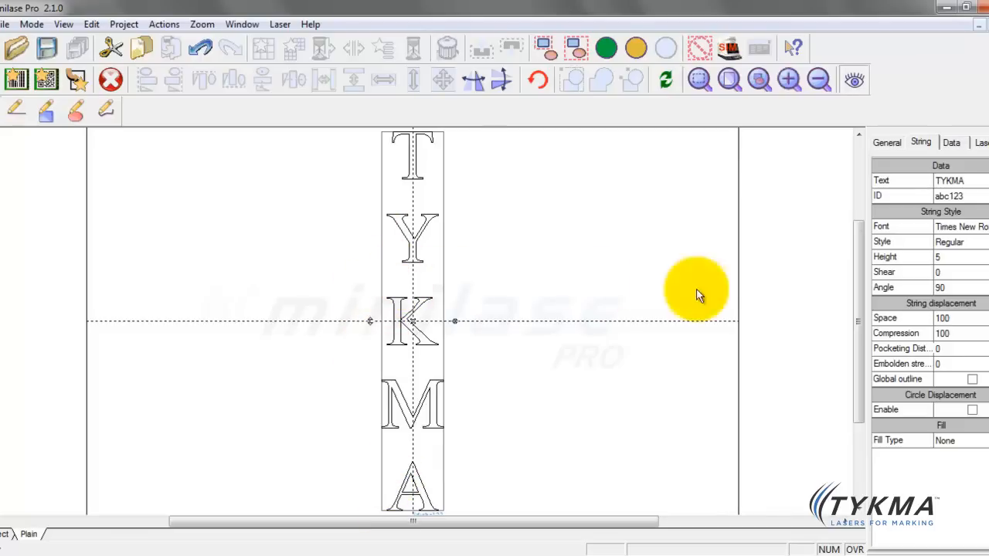
- Reset the character angle to 0 and reselect the TYKMA text object
left_click(958, 287)
type("0")
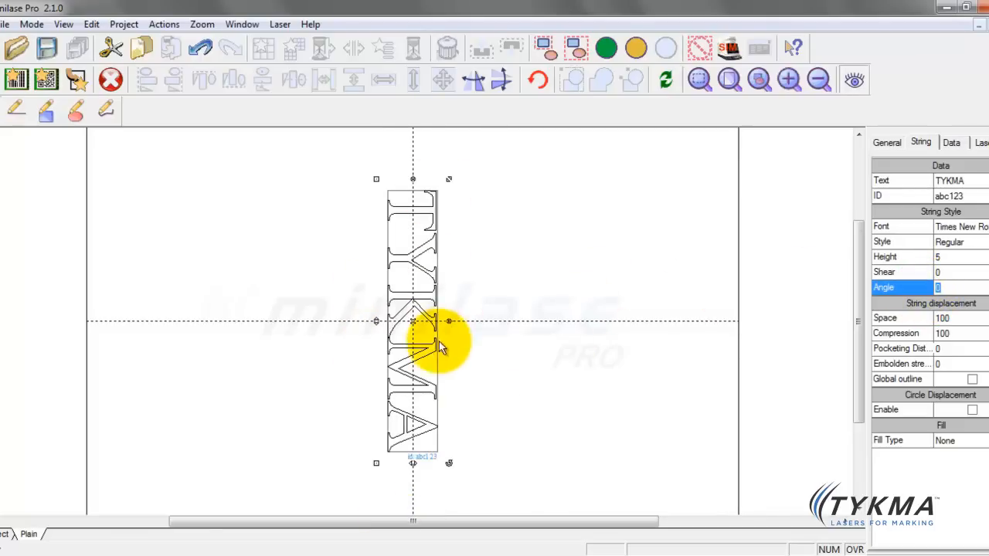
left_click_drag(444, 340, 463, 445)
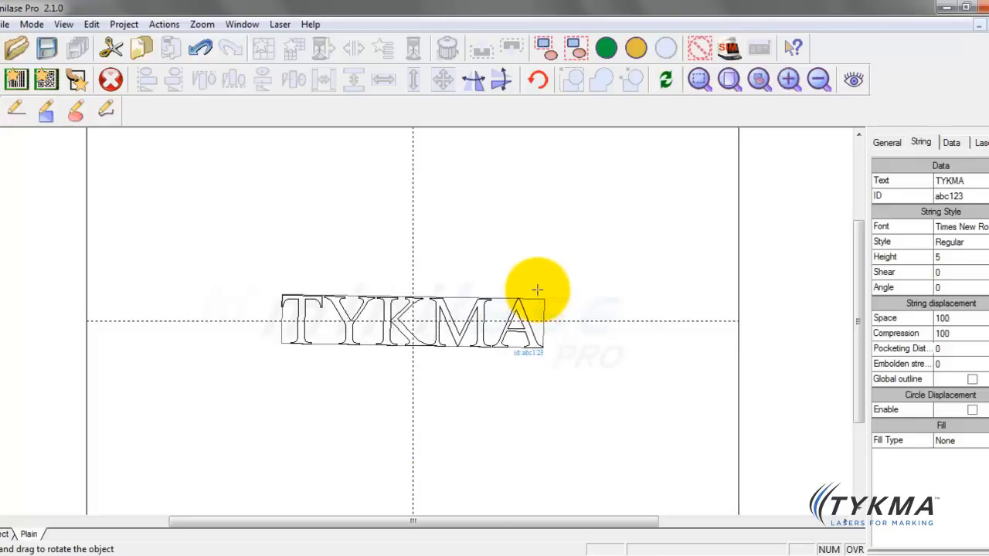
left_click(415, 320)
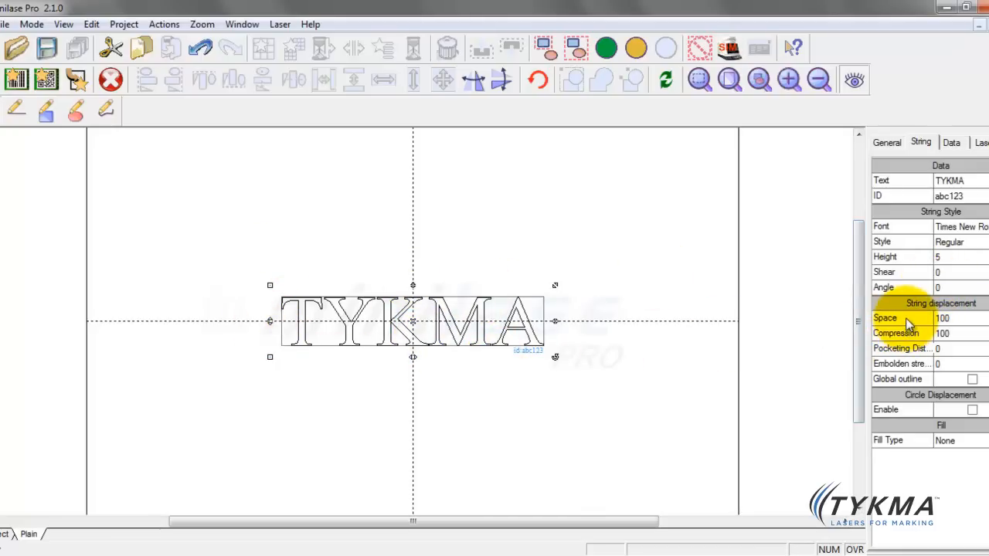
mouse_move(926, 349)
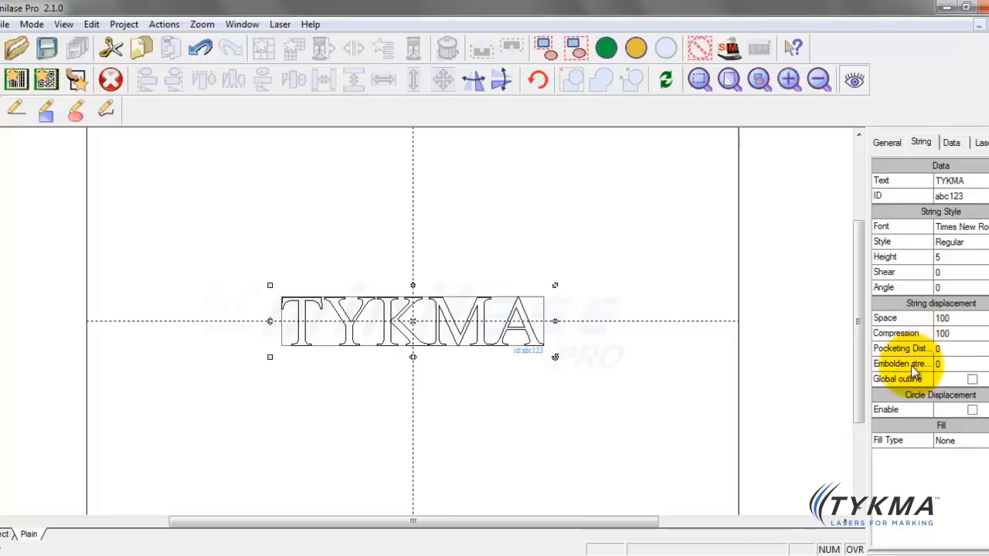
mouse_move(915, 369)
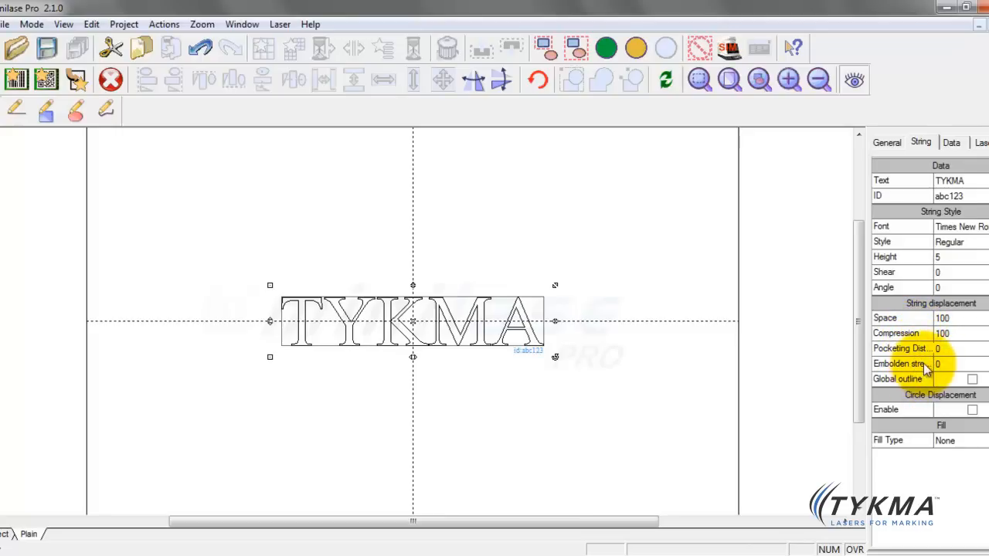
mouse_move(950, 363)
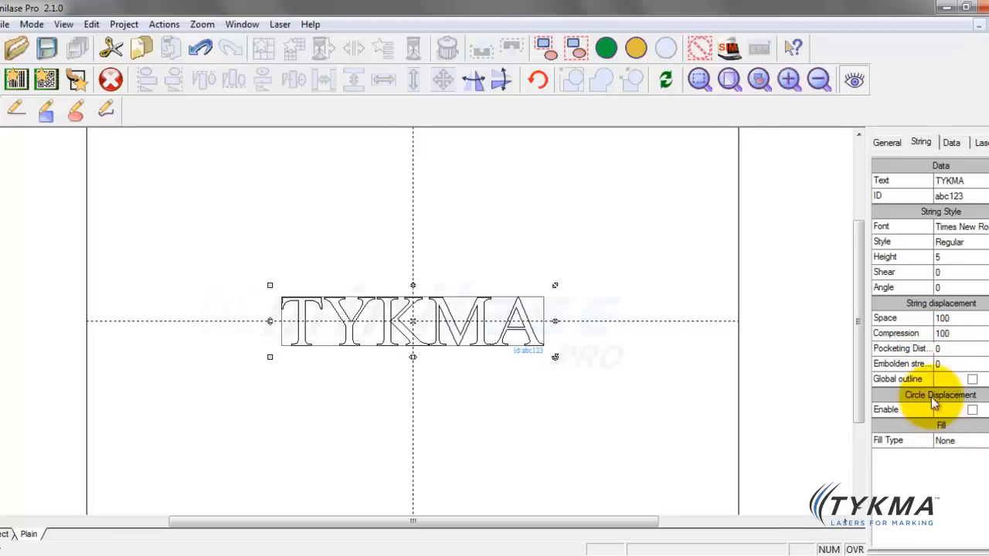
mouse_move(931, 370)
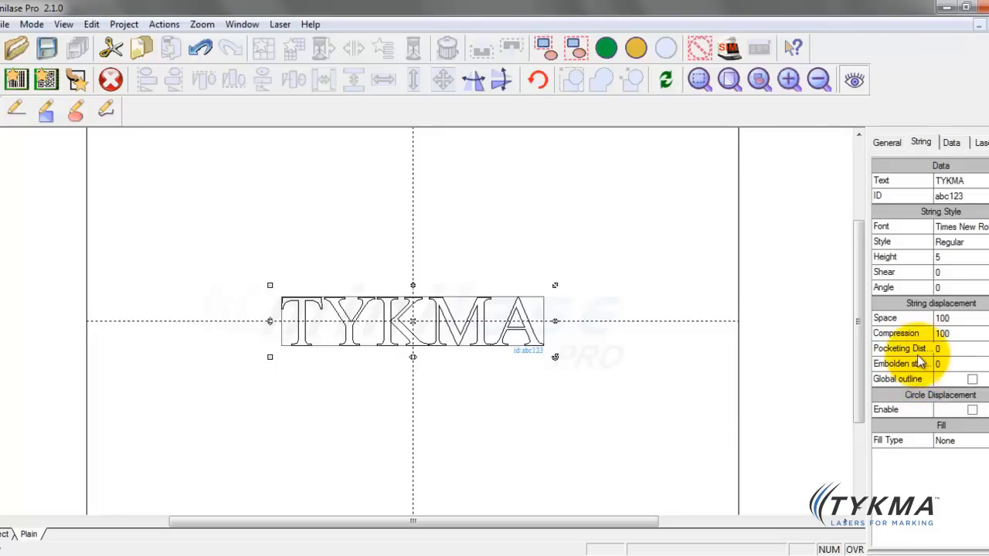
mouse_move(922, 363)
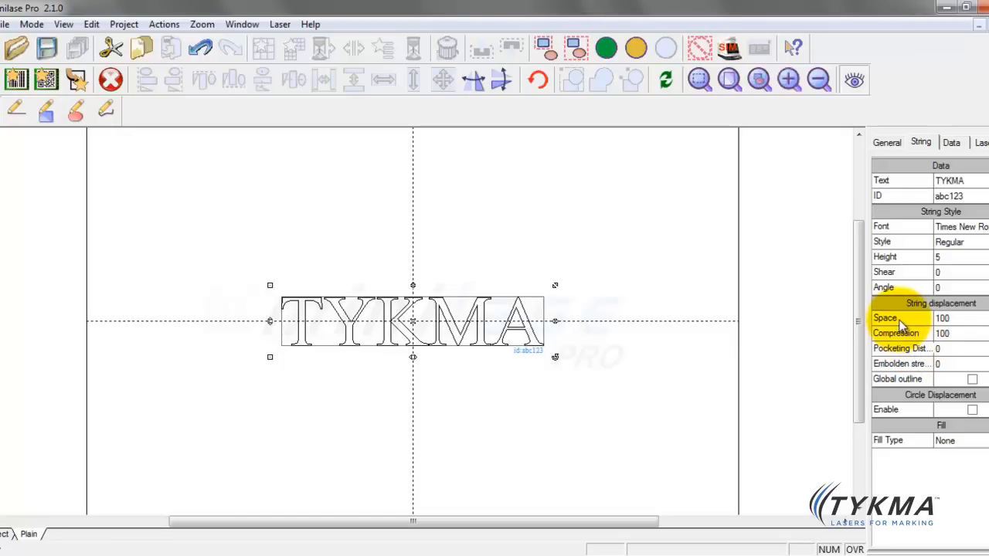
mouse_move(834, 323)
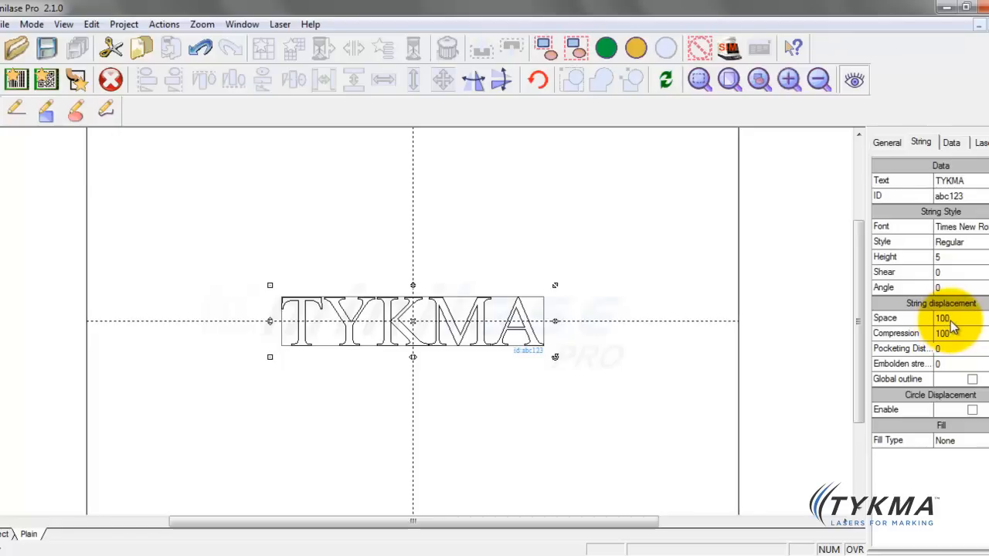
- Set the TYKMA character spacing to 120
left_click(946, 317)
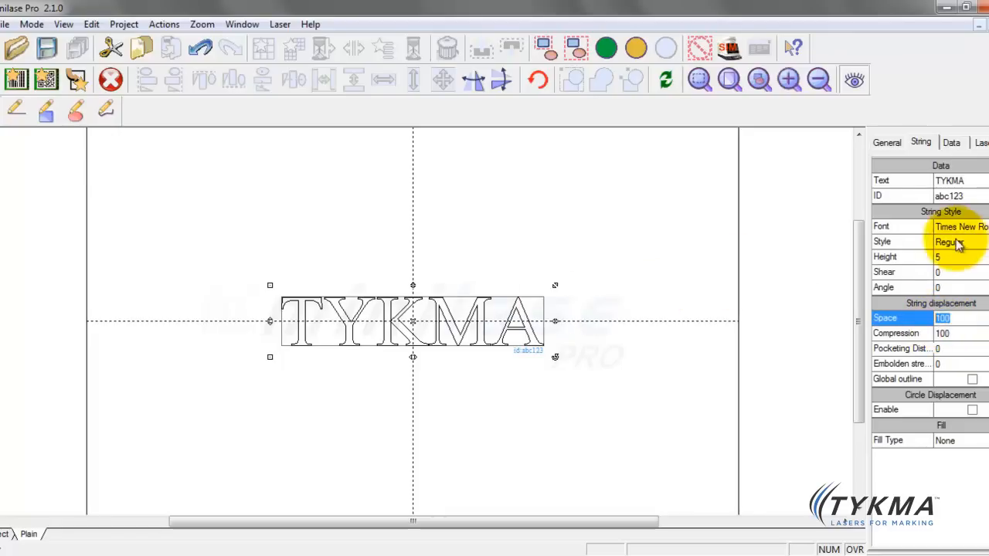
mouse_move(827, 332)
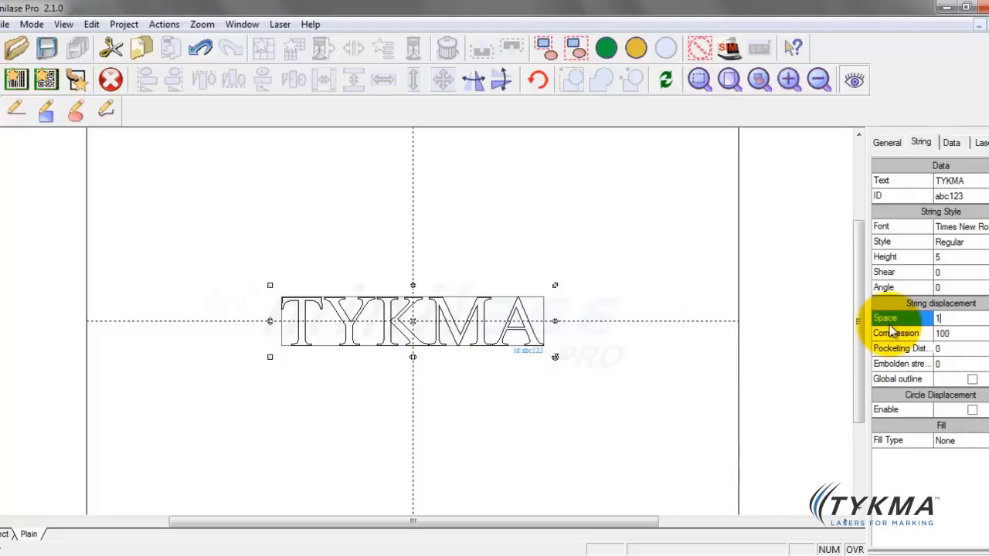
type("120")
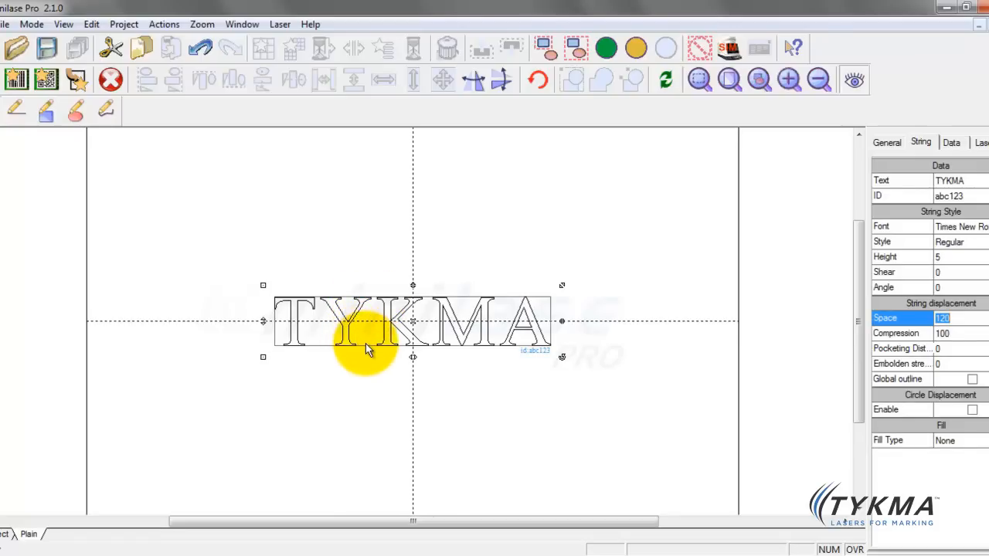
mouse_move(424, 296)
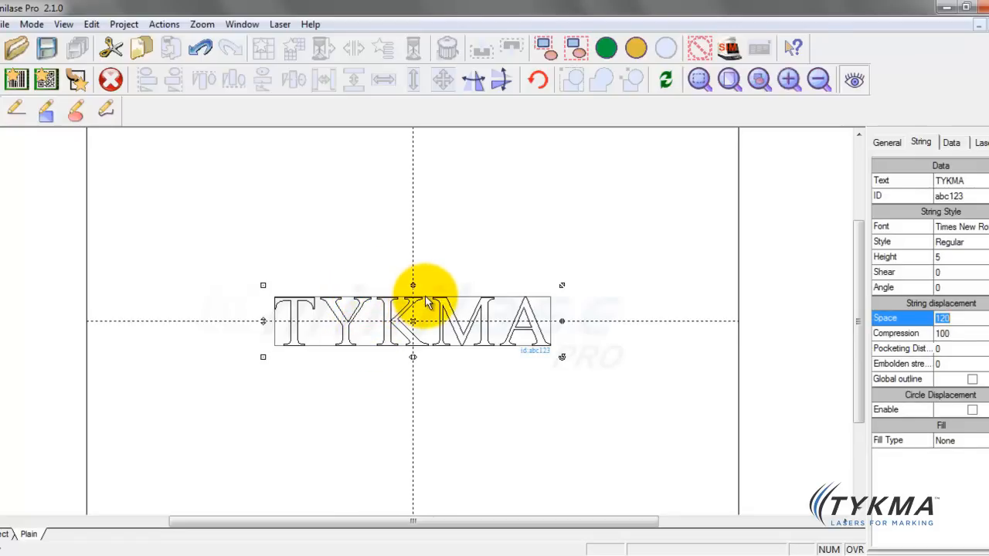
mouse_move(502, 308)
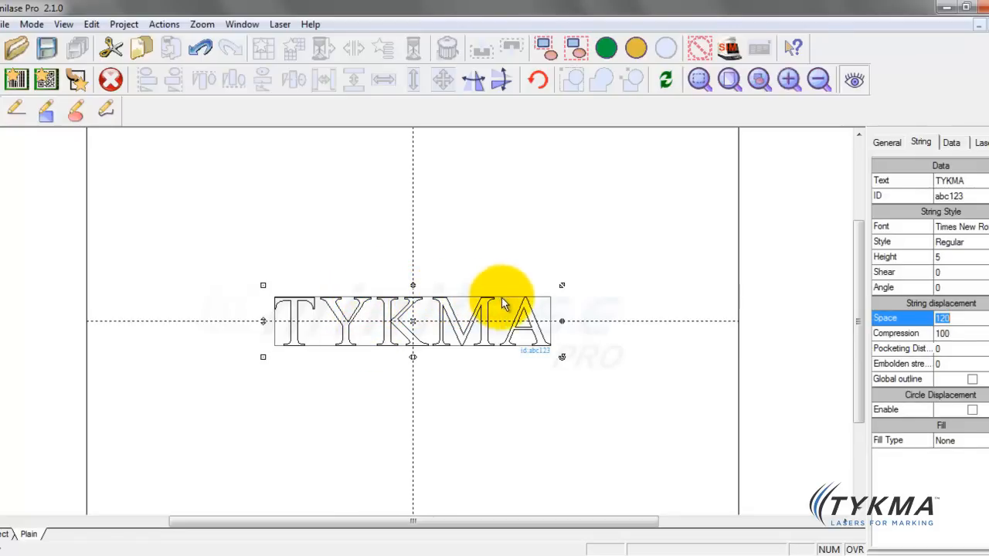
mouse_move(503, 349)
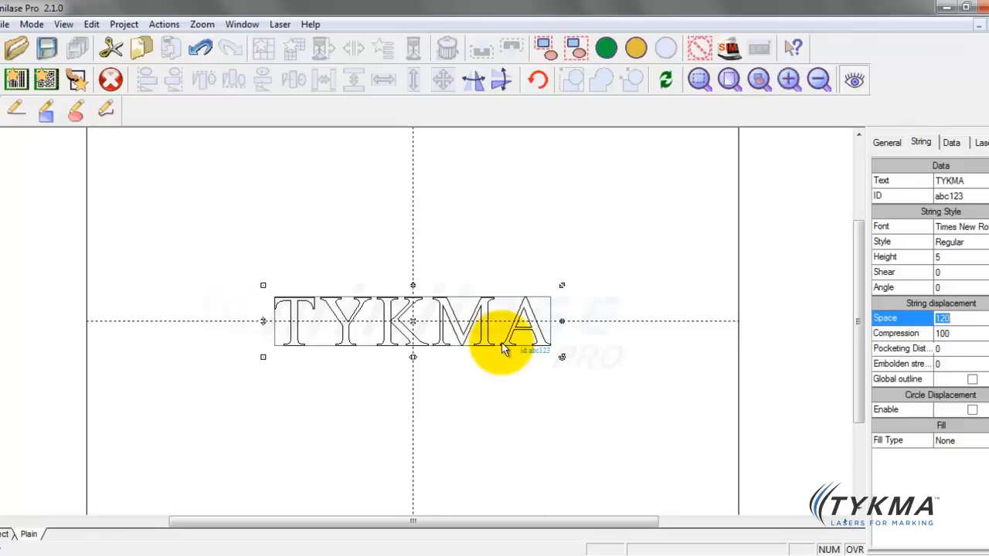
mouse_move(494, 332)
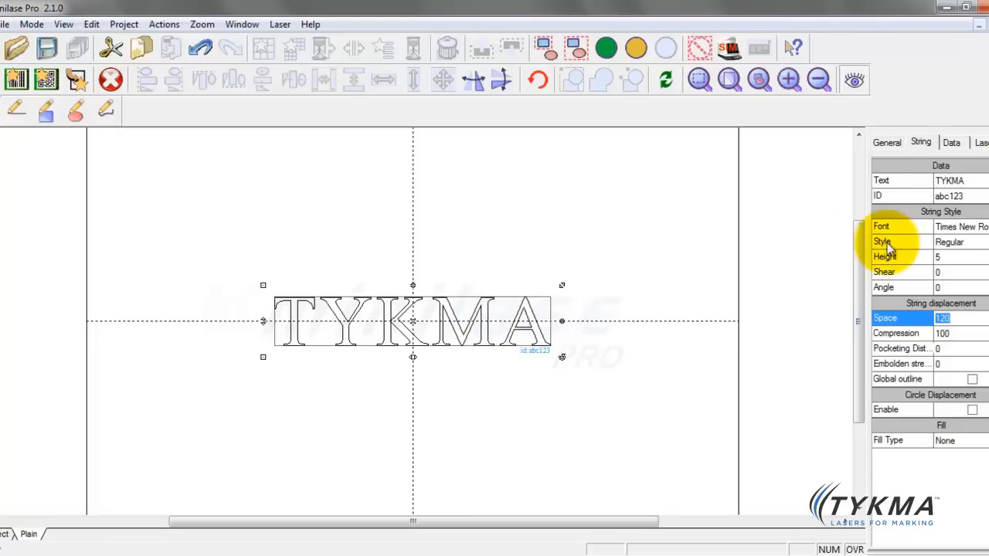
- Set the TYKMA compression to 90, keeping spacing at 120
left_click(942, 333)
type("90")
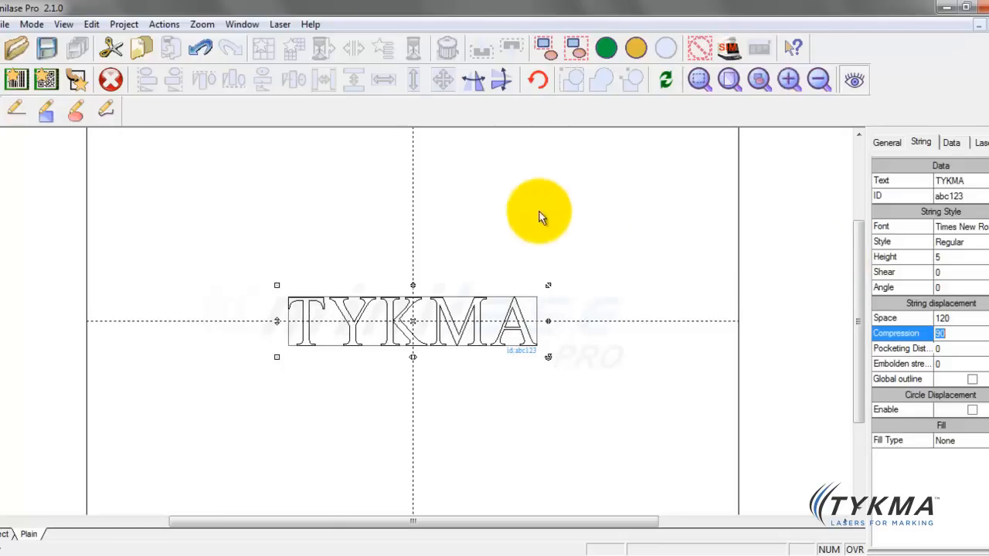
mouse_move(539, 319)
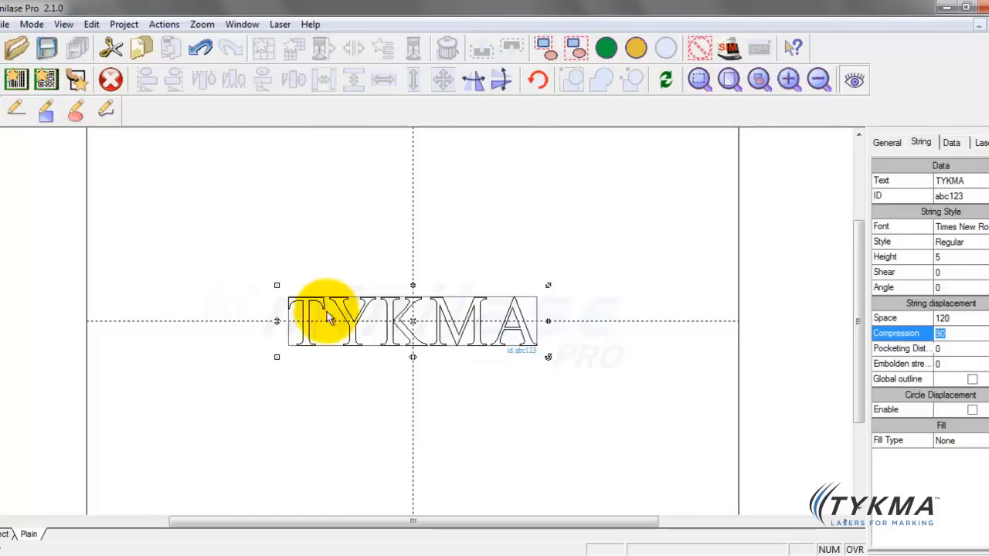
- Set the TYKMA string's character spacing to 150
left_click(950, 317)
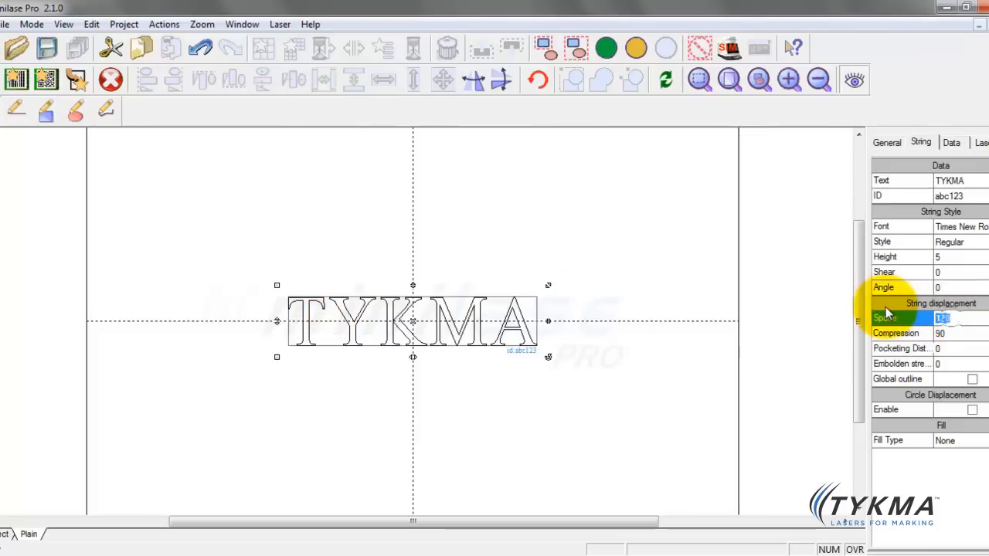
type("150")
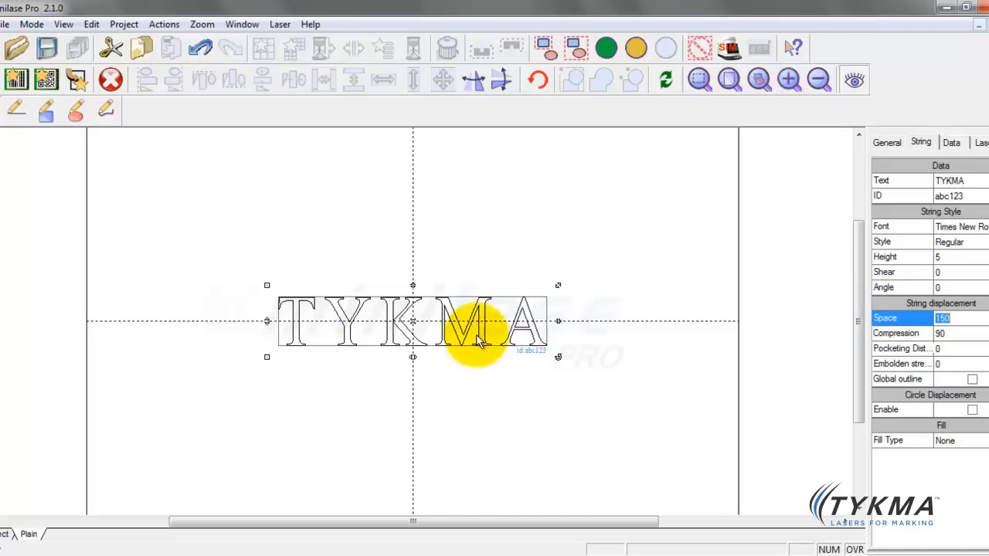
mouse_move(715, 336)
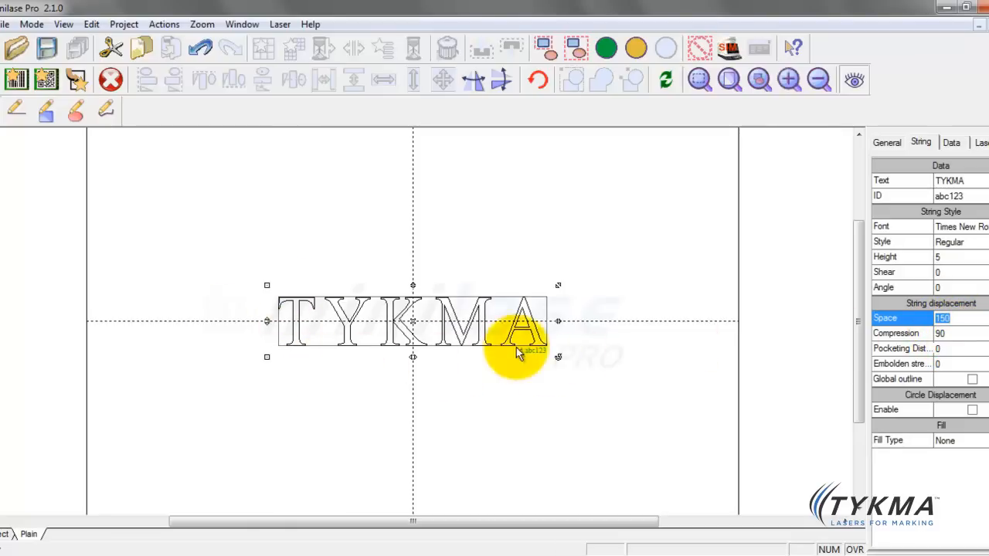
mouse_move(548, 329)
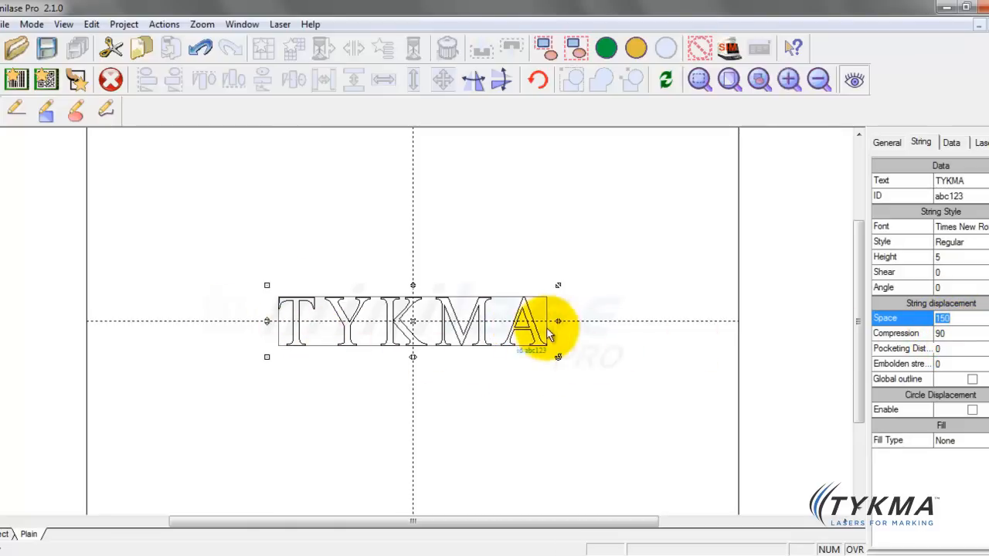
- Restore TYKMA's compression to 100 and show its General size properties (width about 40.2)
left_click(946, 332)
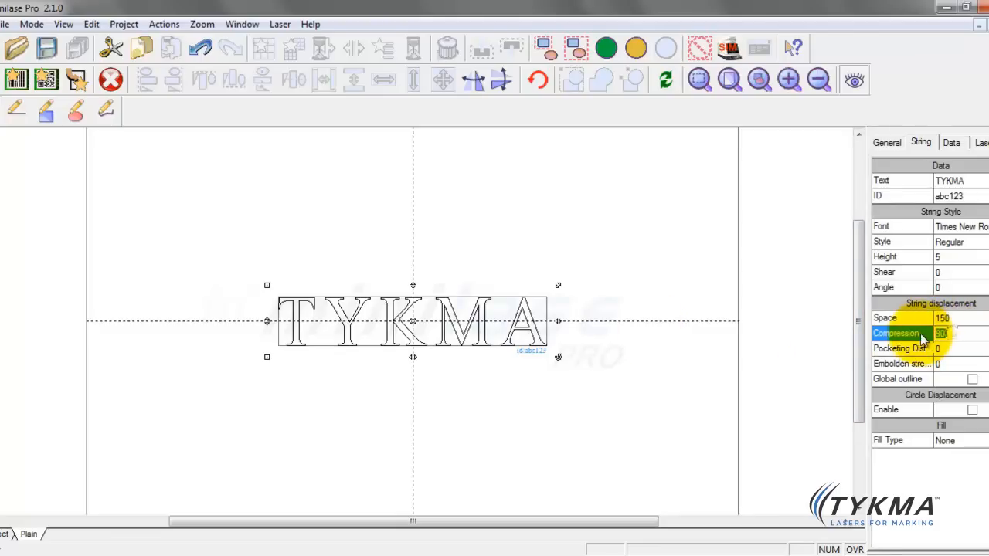
type("100")
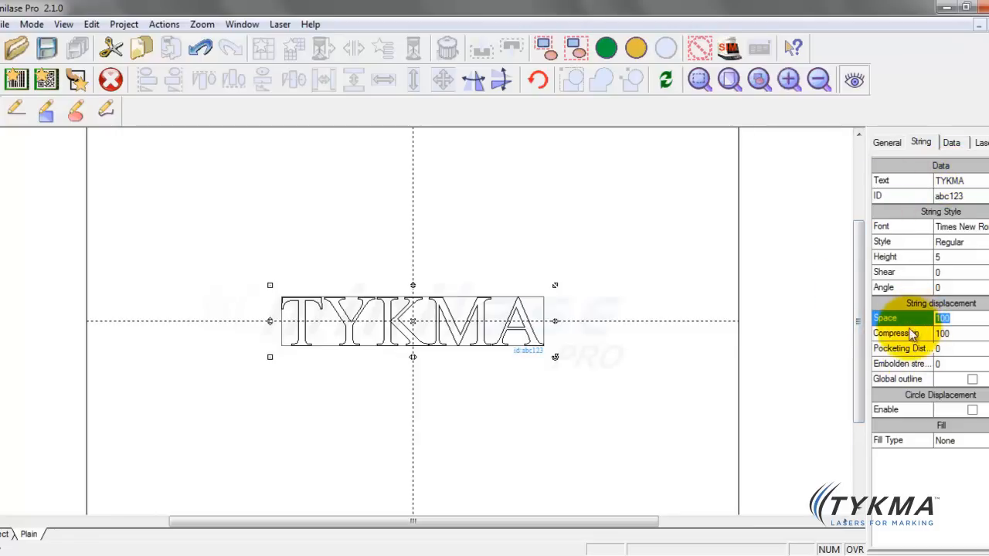
left_click(887, 142)
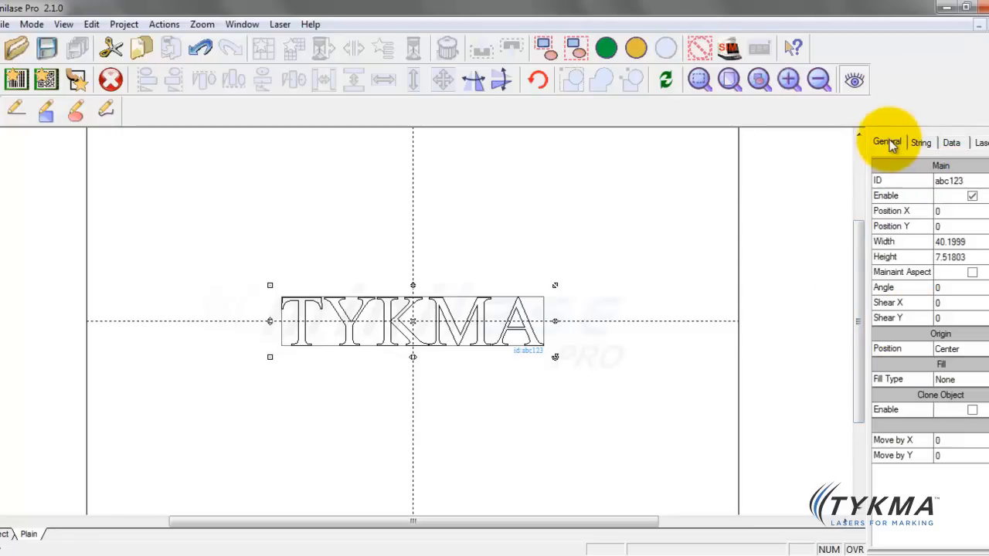